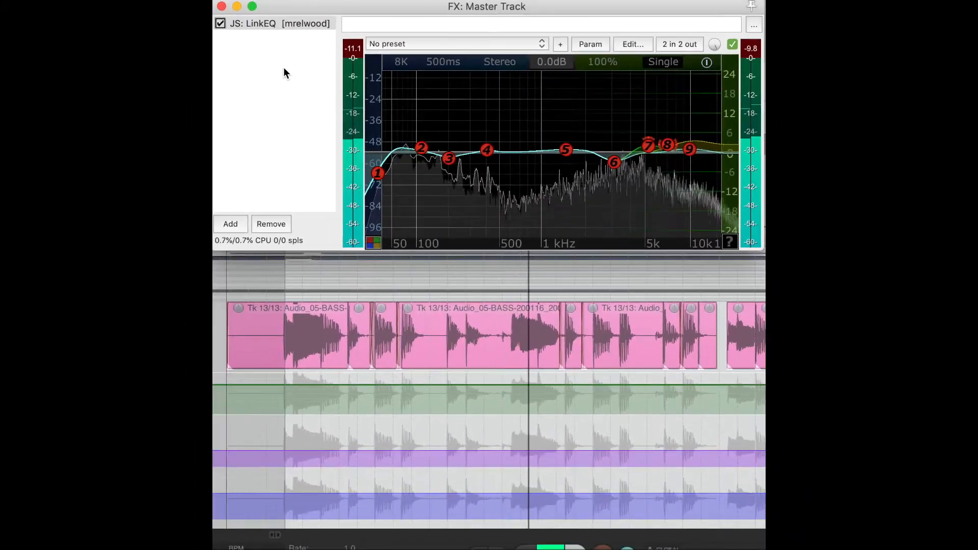
Add a JS: EQall BETA instance after LinkEQ on the master track FX chain.
click(230, 223)
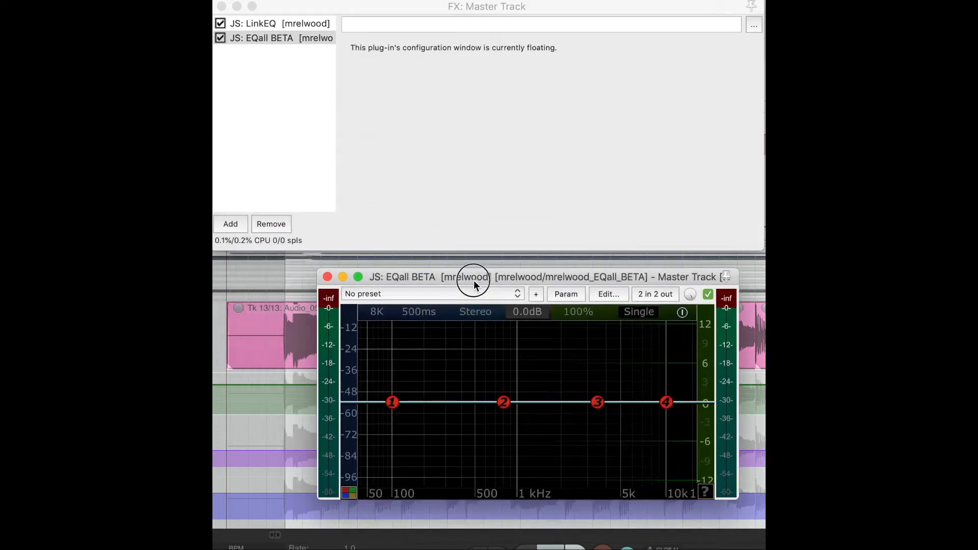
Set EQall BETA's Link mode to Slave from its link settings panel.
click(274, 24)
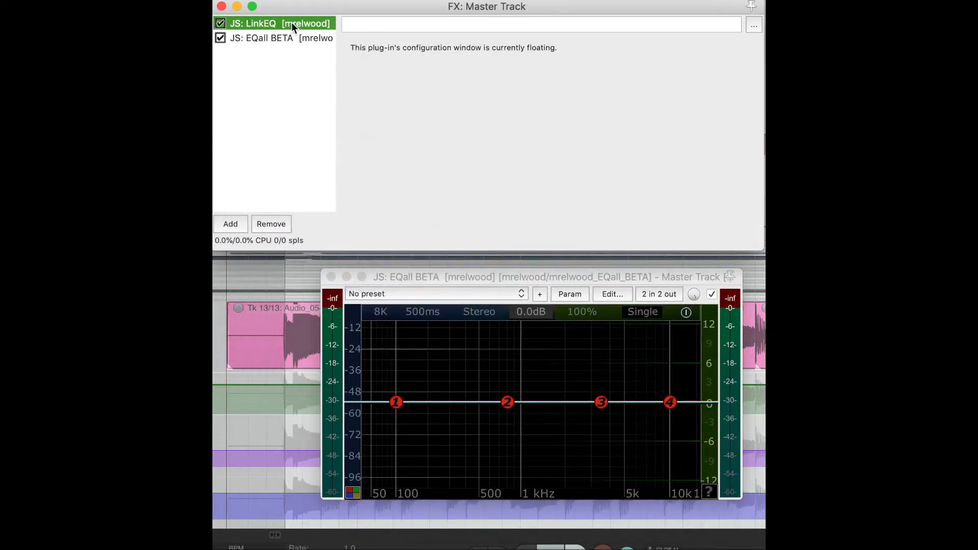
click(253, 23)
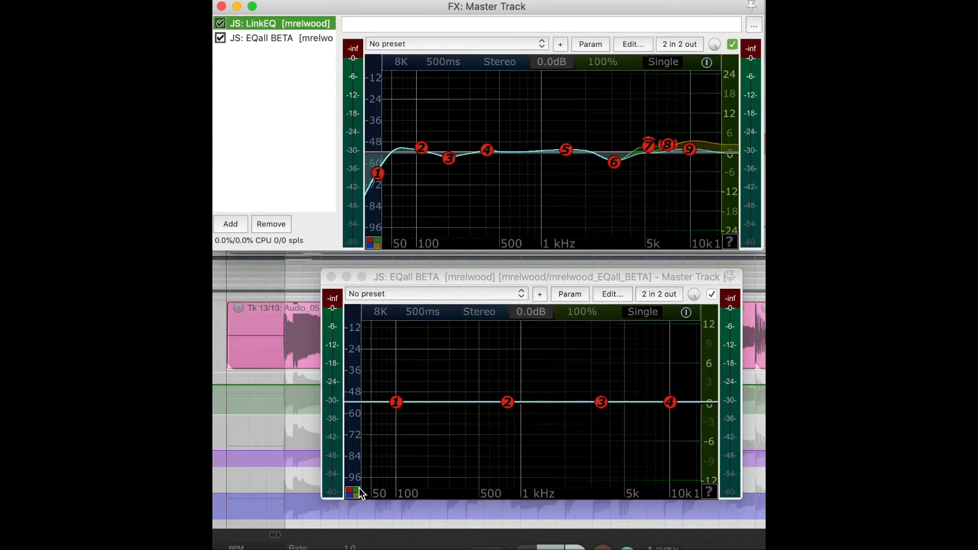
click(353, 492)
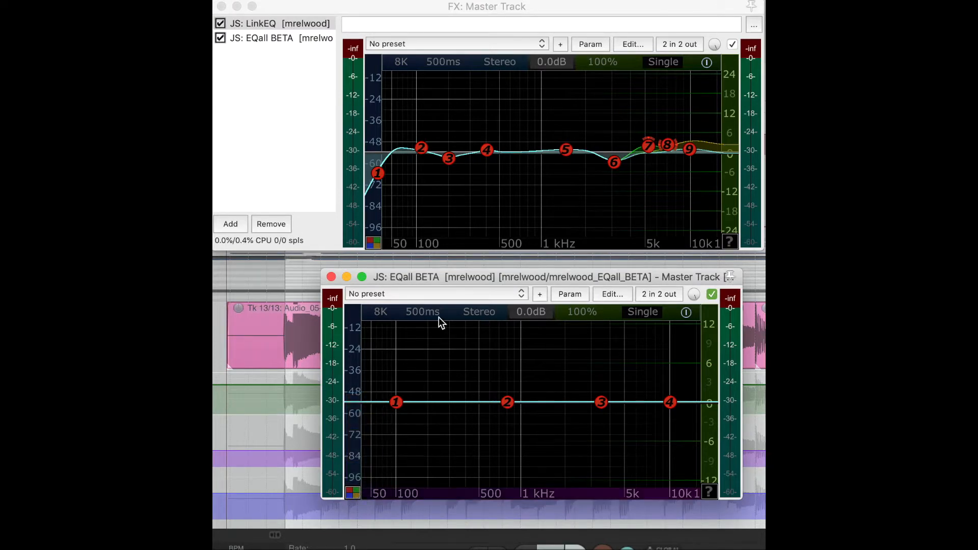
click(374, 244)
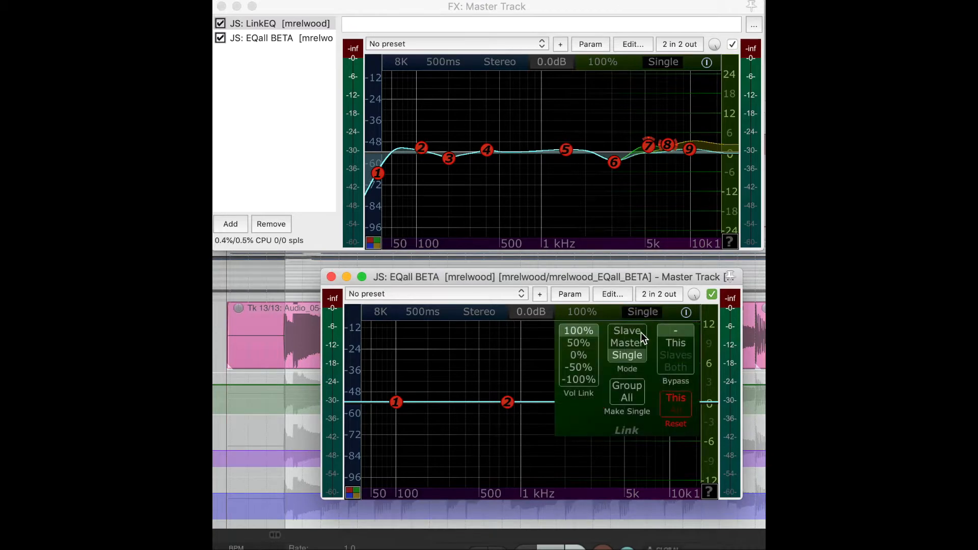
click(626, 330)
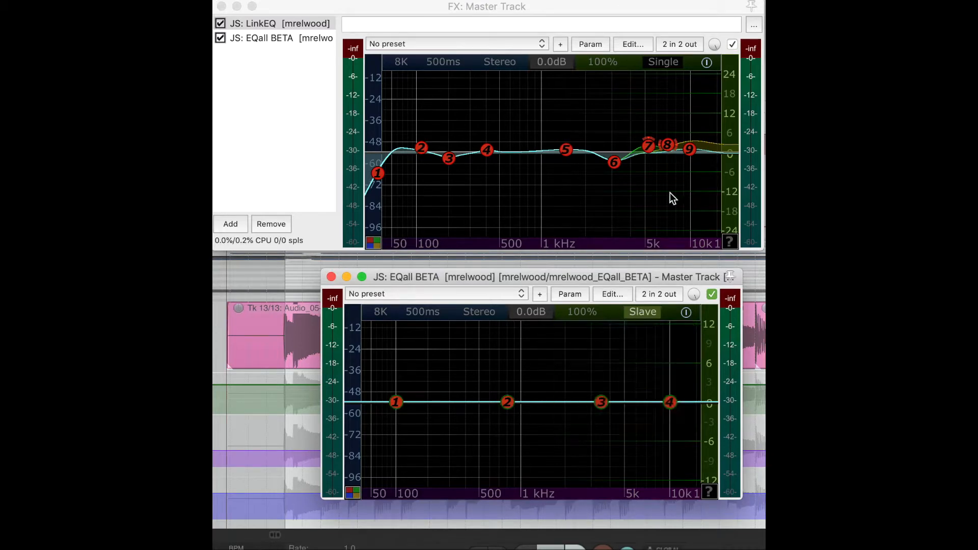
Make LinkEQ the Master and nudge its band 5 so EQall copies the nine-band curve.
click(662, 61)
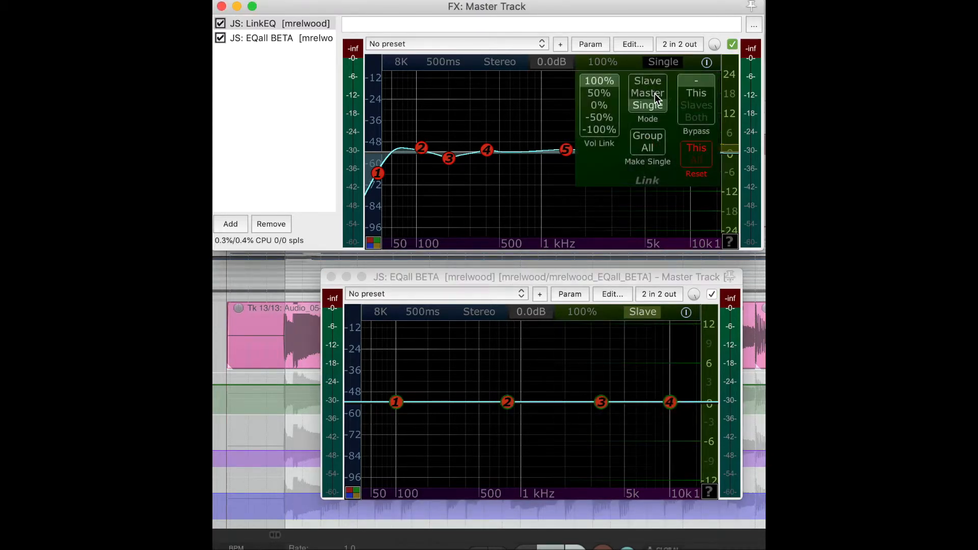
click(646, 92)
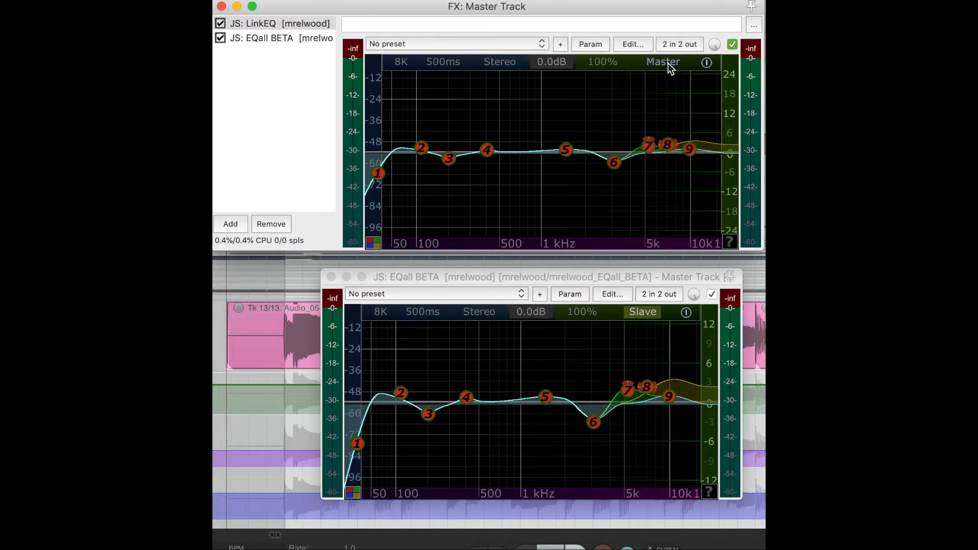
click(565, 148)
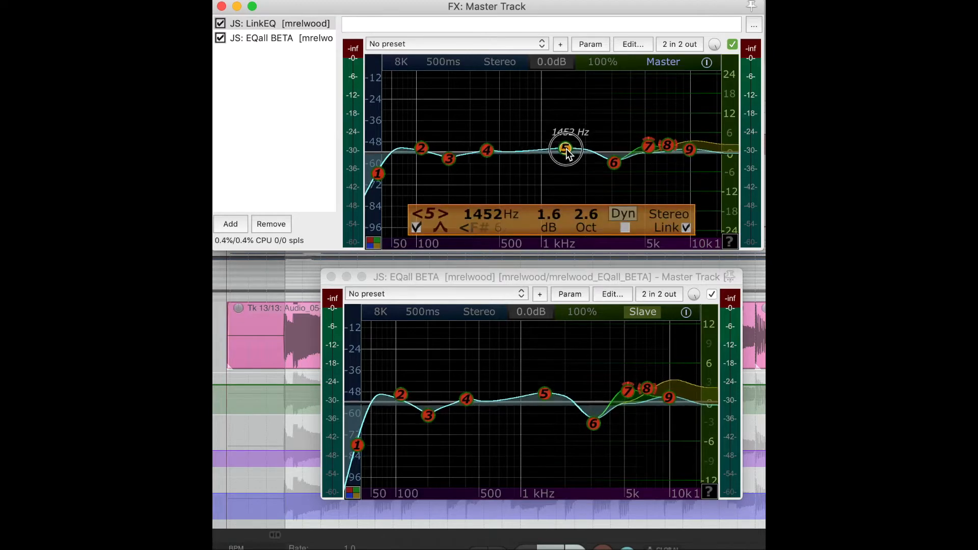
drag(566, 149, 565, 150)
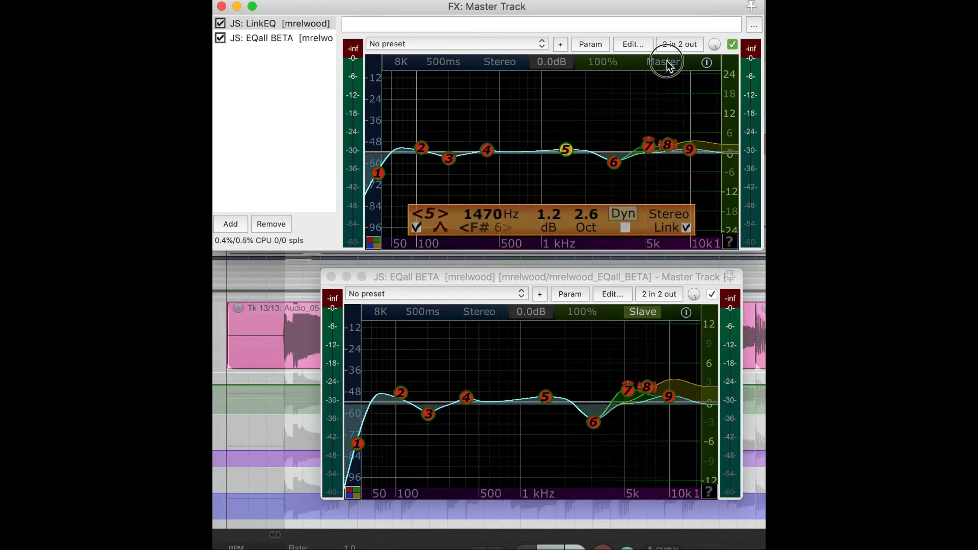
Make all linked instances single again and remove LinkEQ, leaving EQall BETA alone.
click(663, 61)
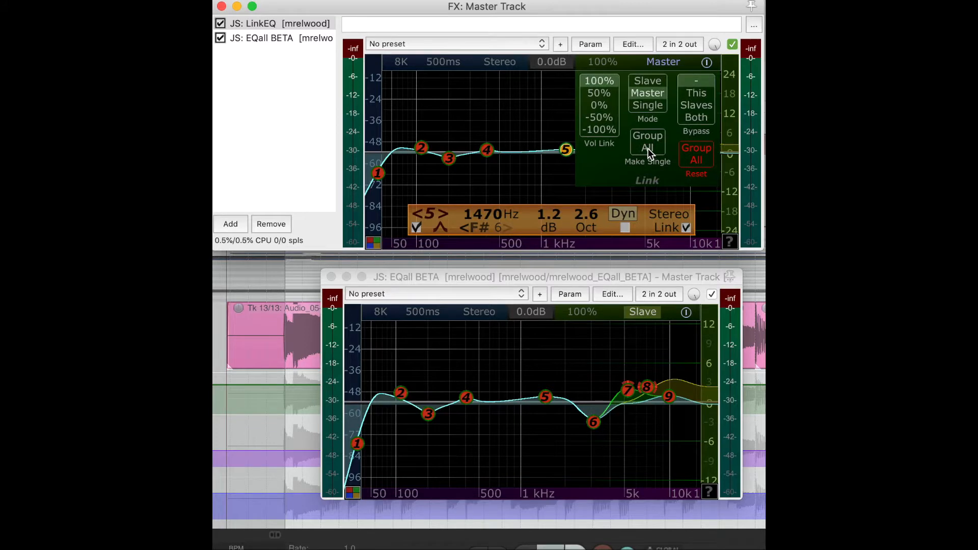
click(647, 105)
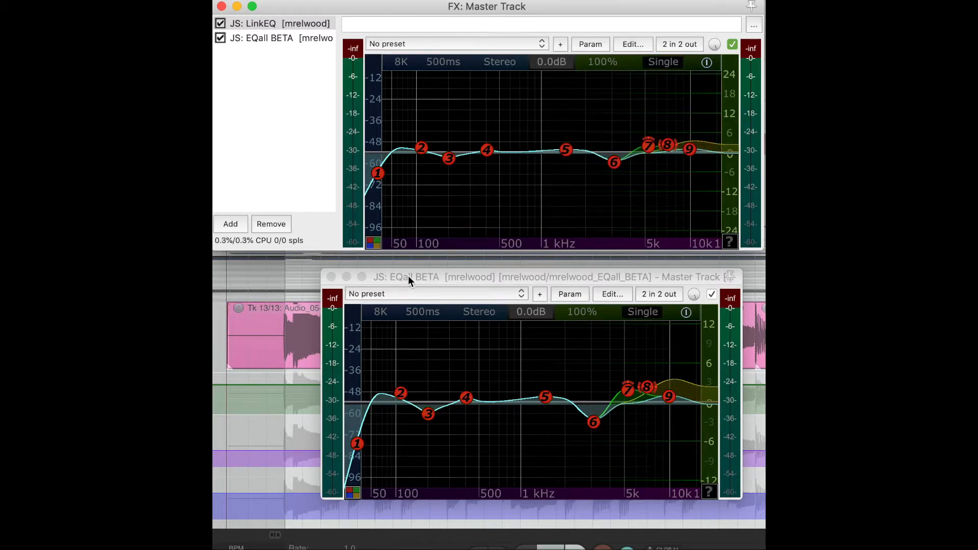
click(220, 23)
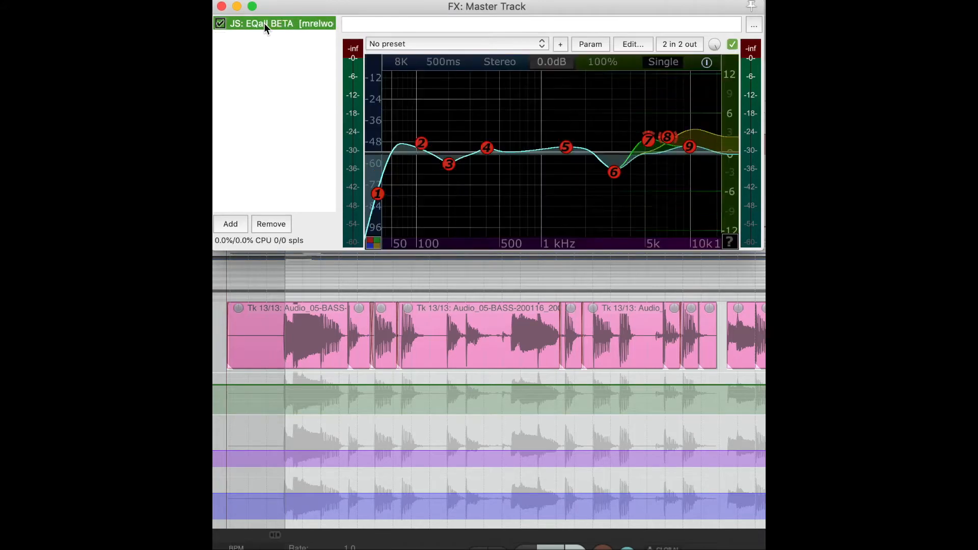
click(455, 43)
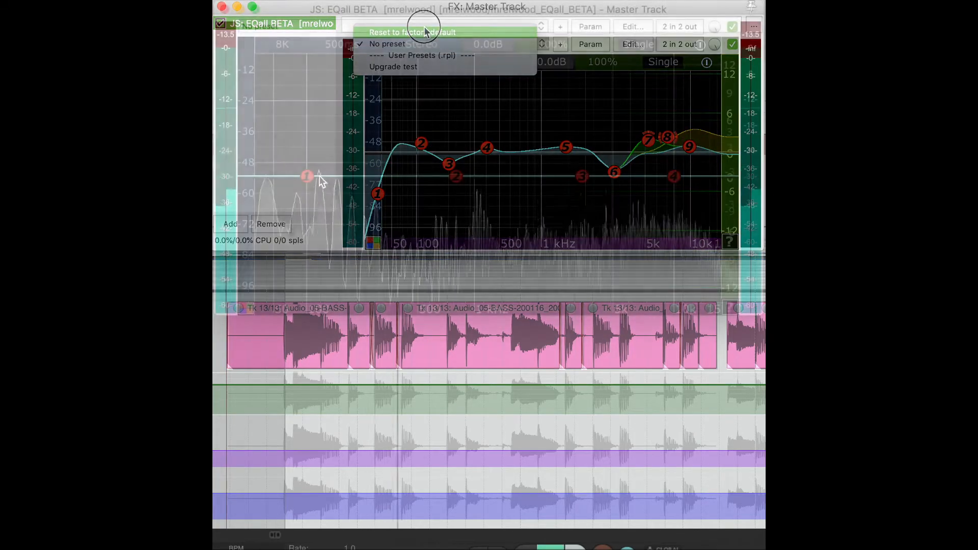
Reset EQall BETA and shape a gentle low boost near 100 Hz with a dip near 1 kHz.
click(413, 32)
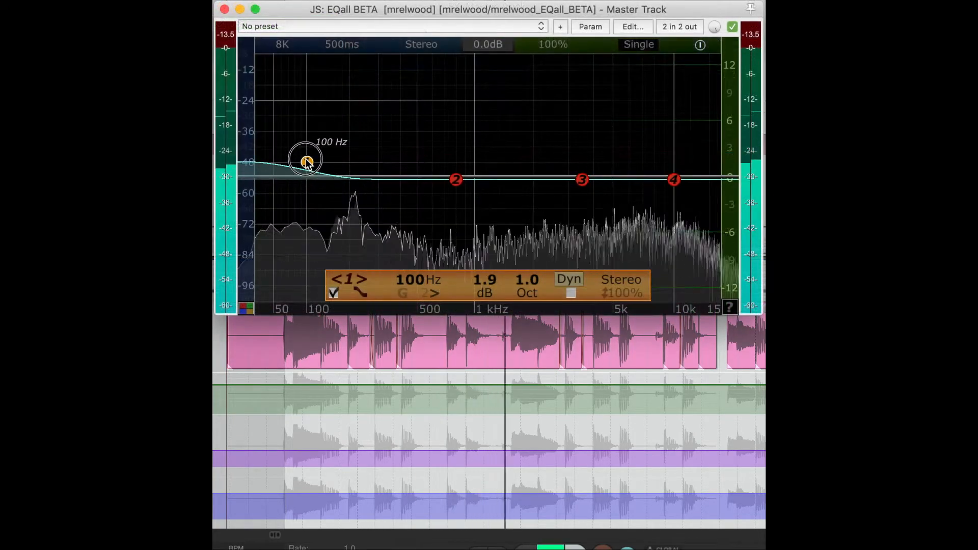
drag(305, 159, 306, 165)
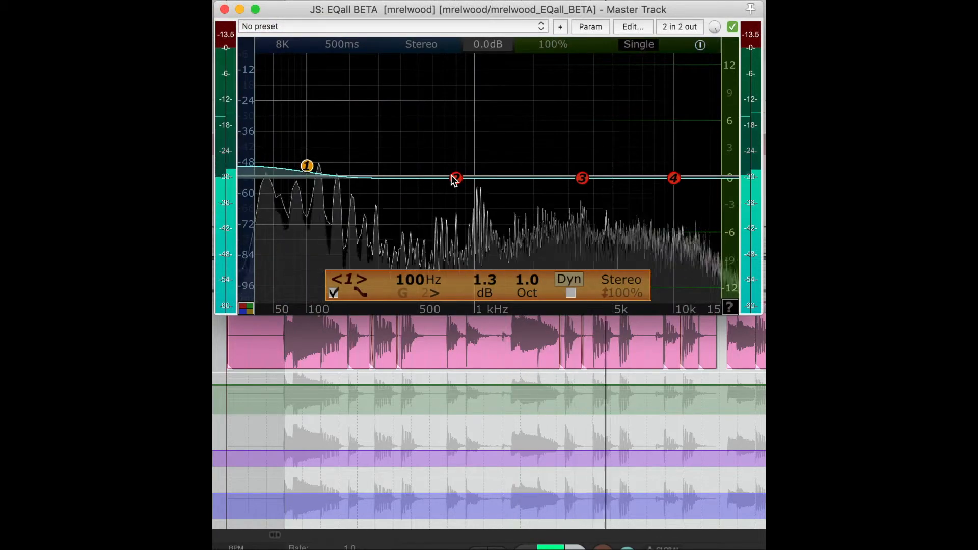
drag(455, 177, 455, 163)
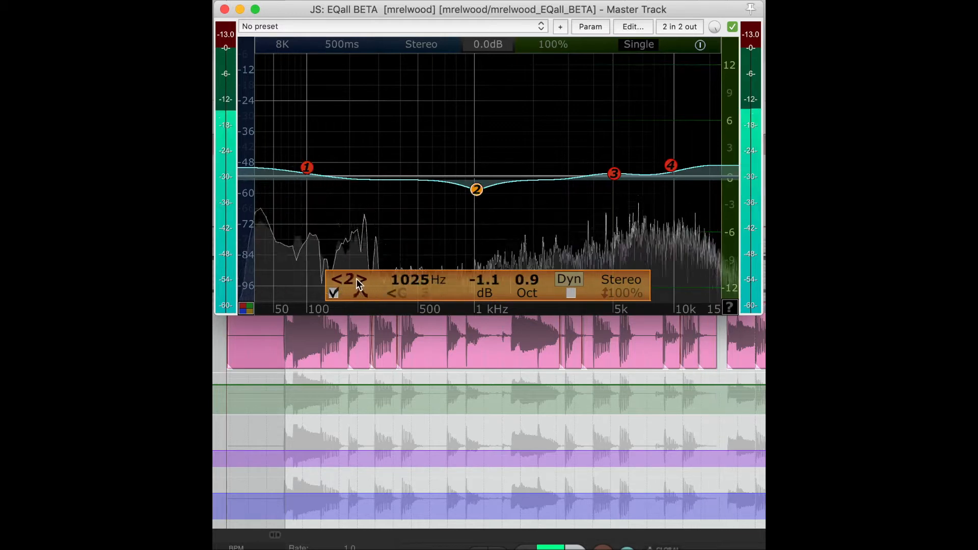
Delete band 3 from the band list so three bands remain.
click(347, 279)
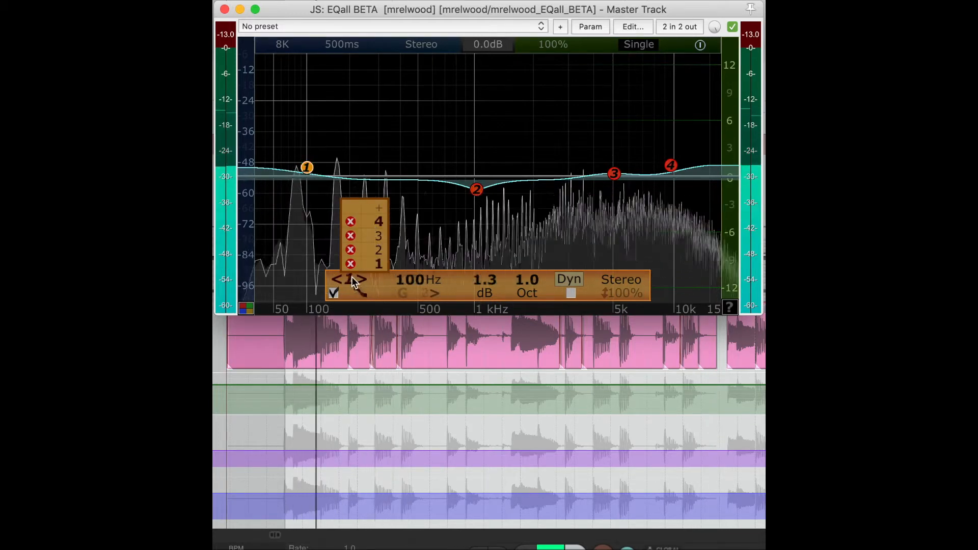
click(377, 235)
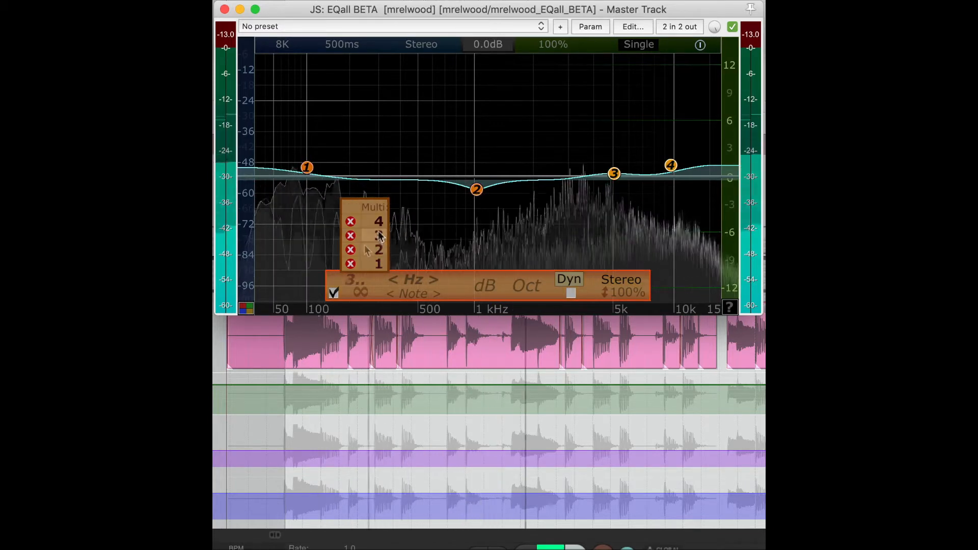
click(379, 235)
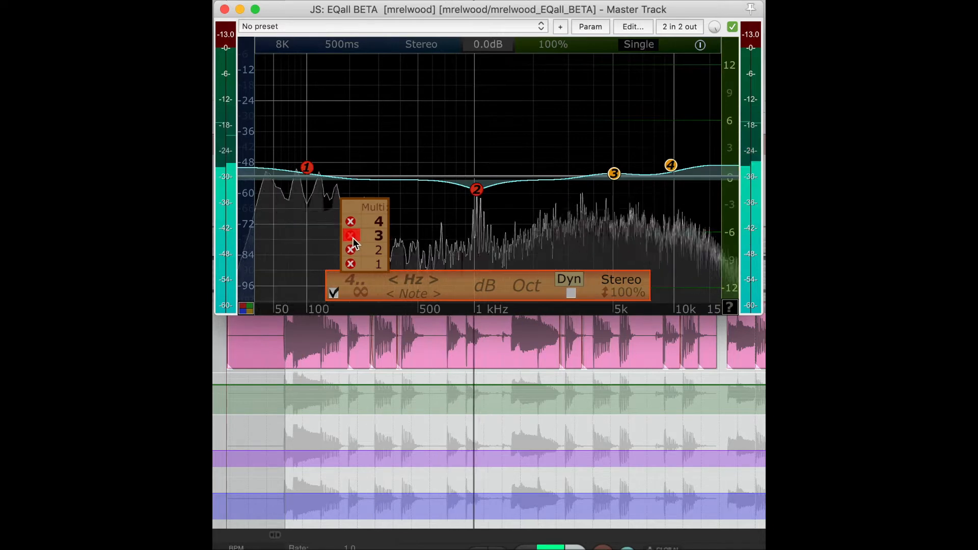
click(349, 221)
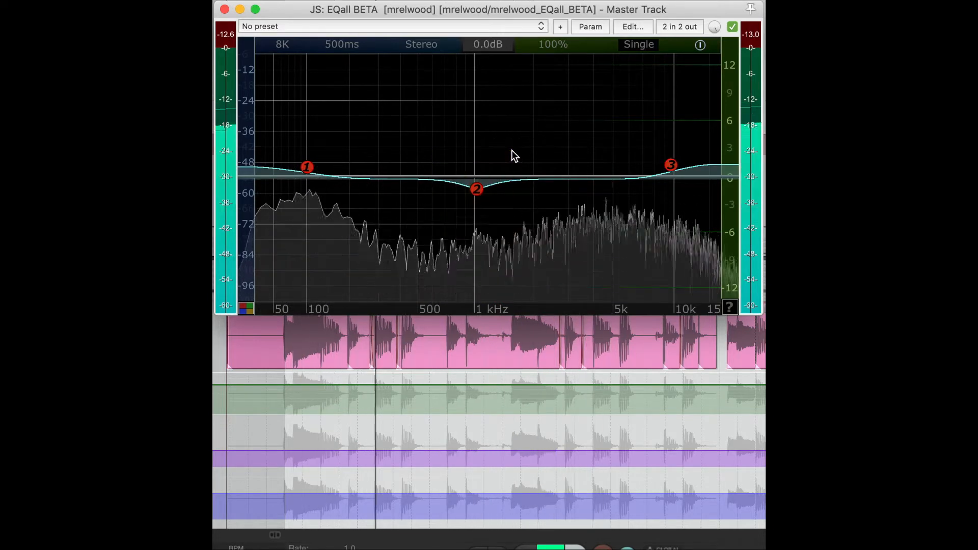
Bypass EQall bands via their enable checkboxes and switch them back on.
click(475, 190)
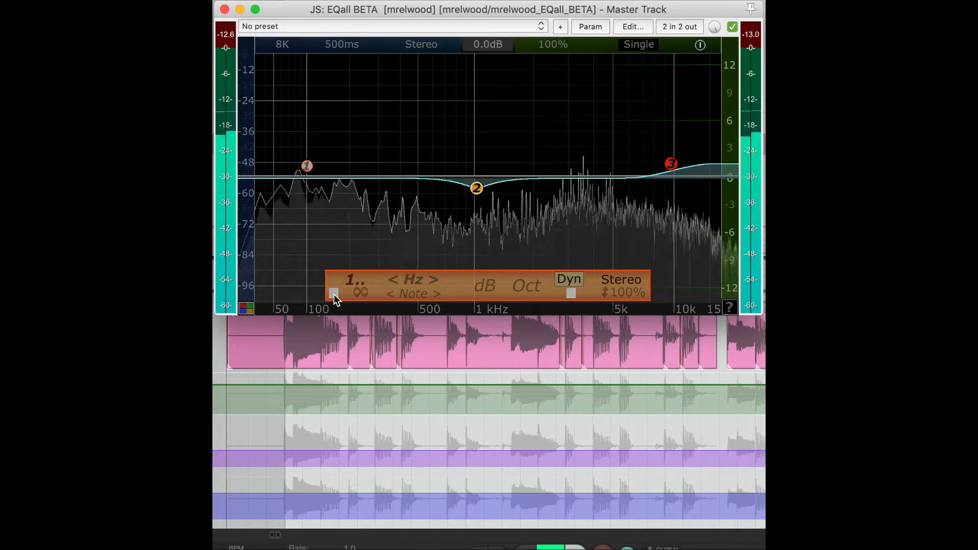
click(334, 294)
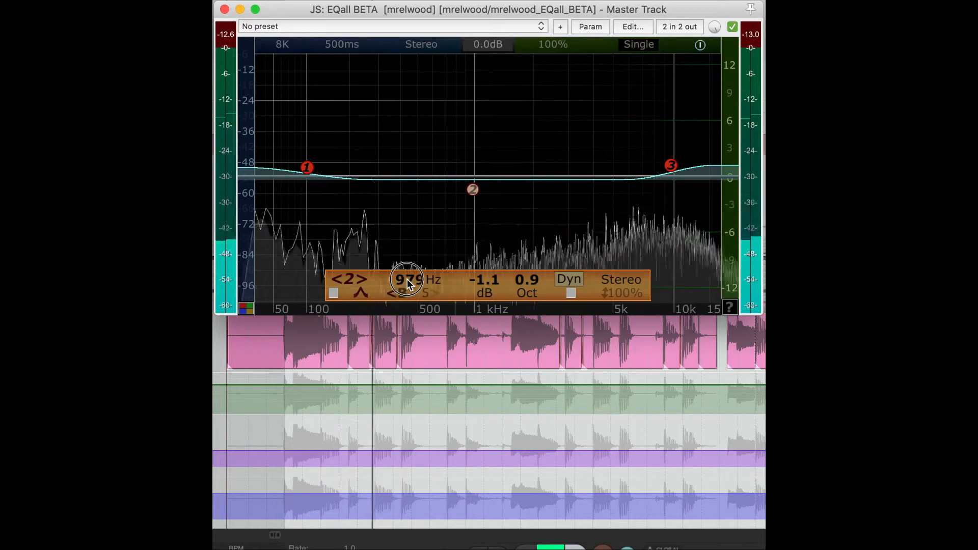
click(333, 294)
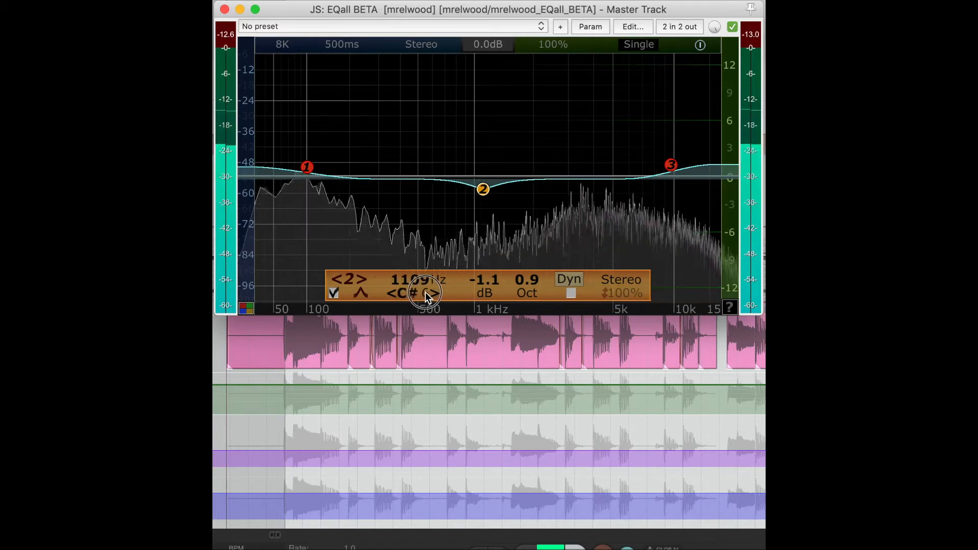
Retune the mid dip's frequency from about 1 kHz to 1319 Hz via the Hz and note fields.
drag(483, 188, 512, 188)
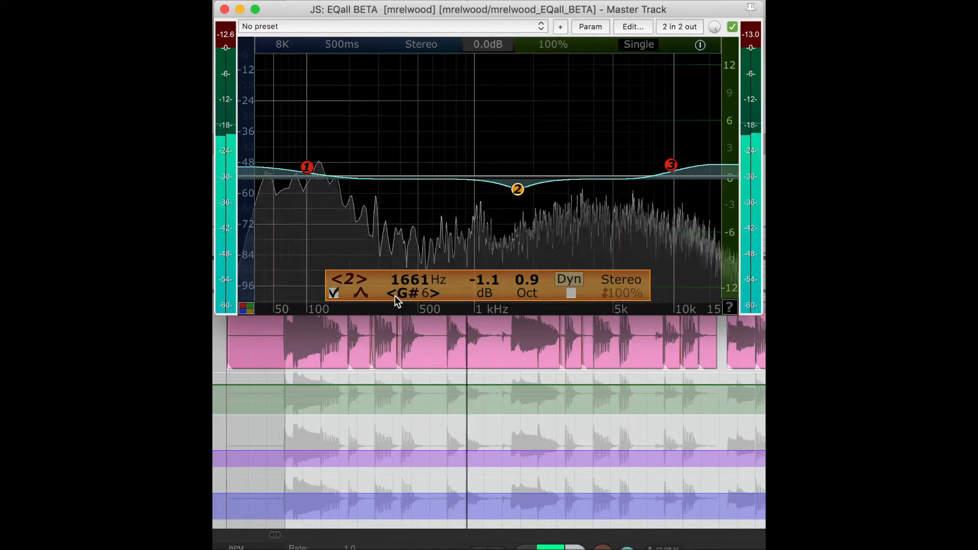
drag(517, 188, 498, 189)
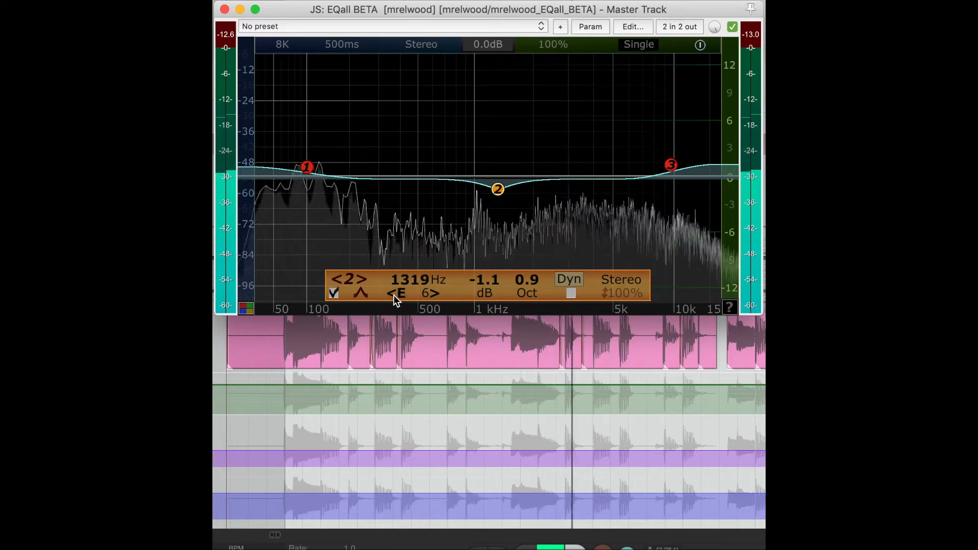
drag(497, 189, 357, 126)
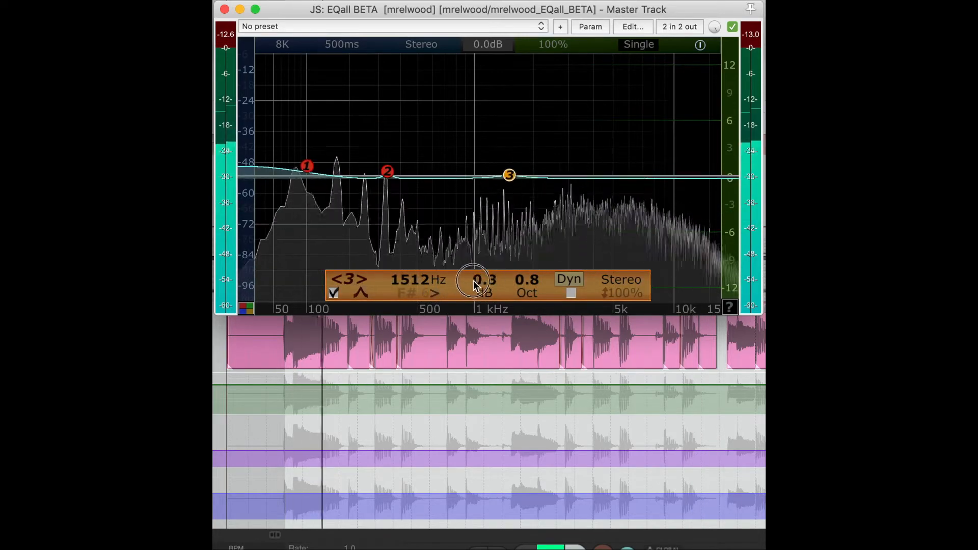
Turn band 3 at 1512 Hz into a narrower 3.6 dB boost, 0.8 octave wide.
drag(473, 284, 483, 291)
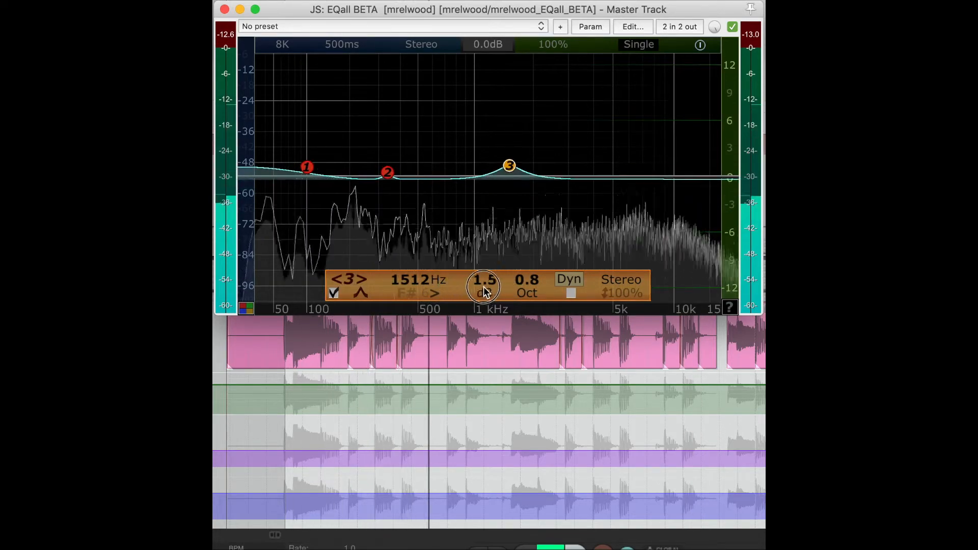
drag(509, 165, 509, 152)
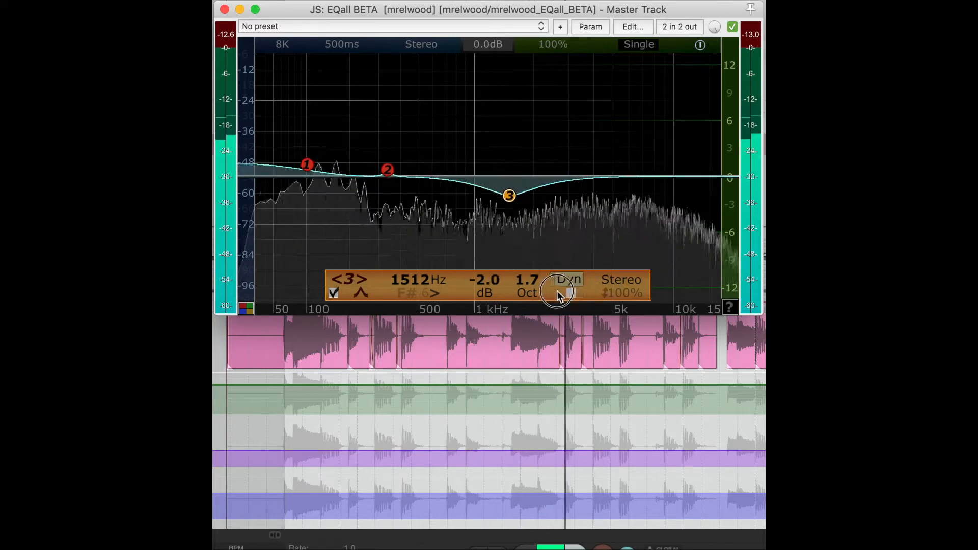
drag(509, 196, 510, 152)
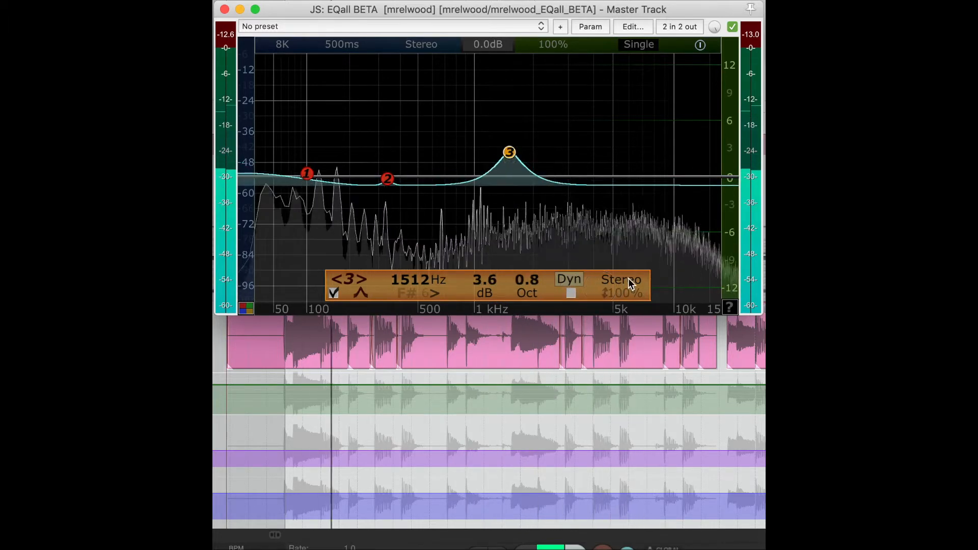
Apply band 3 to the side signal only and push it to an 11.2 dB boost near 6894 Hz.
click(621, 279)
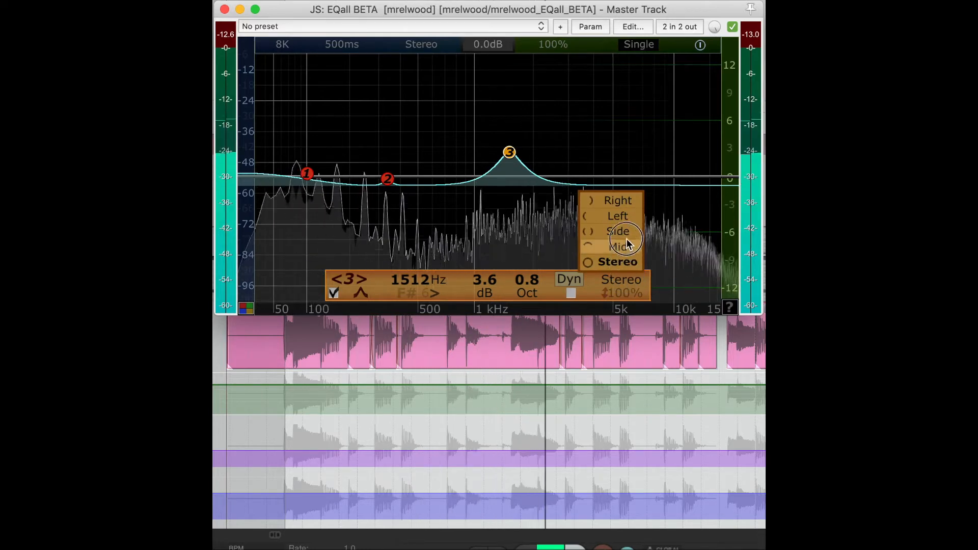
click(617, 232)
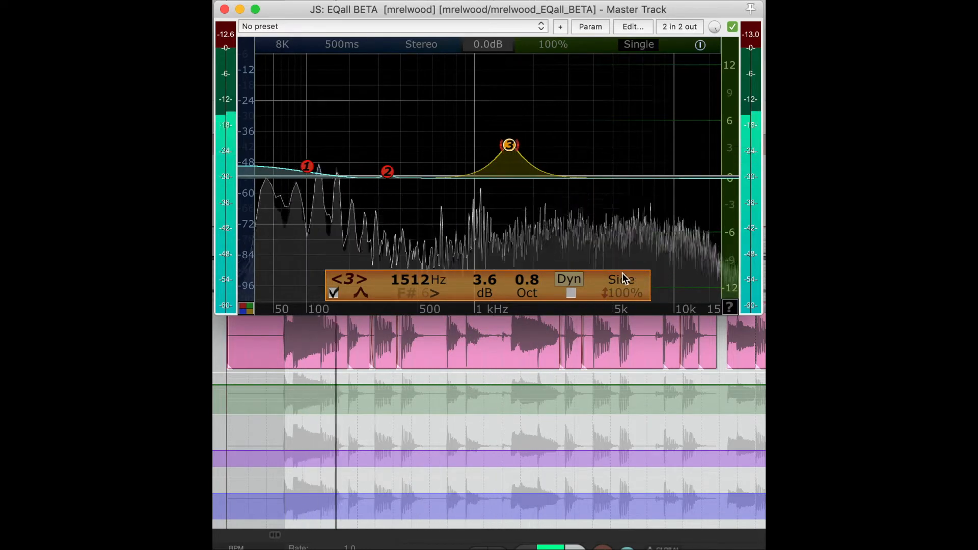
drag(509, 145, 532, 136)
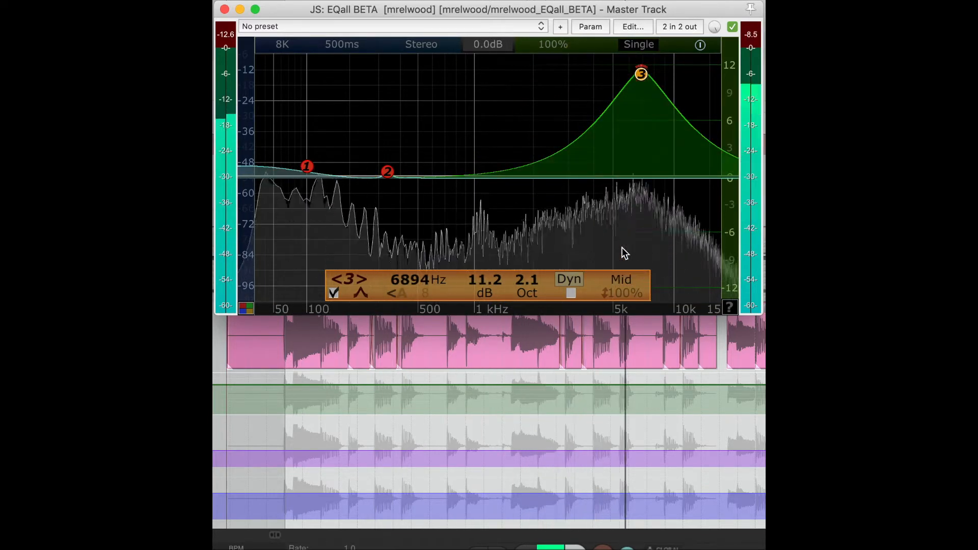
Try band 3 on the other single-channel routings from the channel list.
click(620, 279)
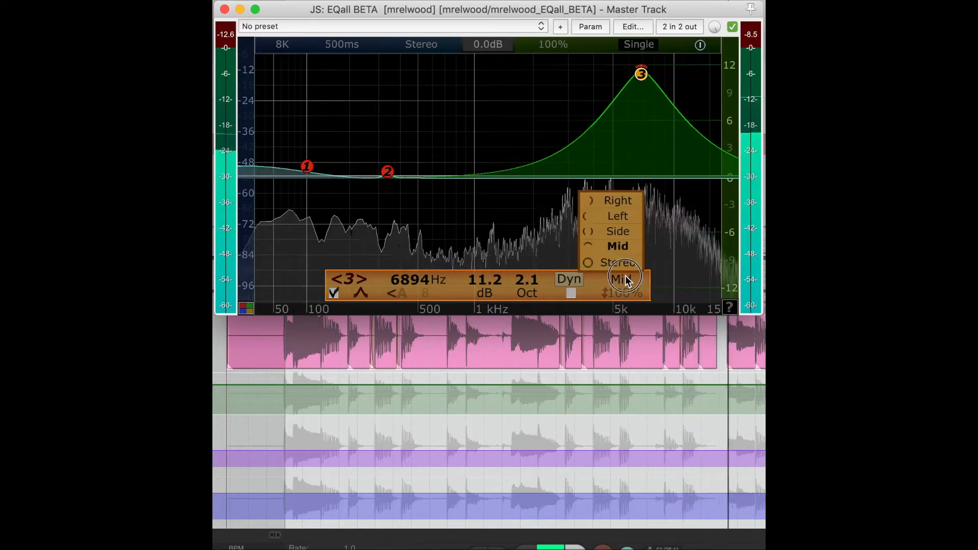
click(617, 216)
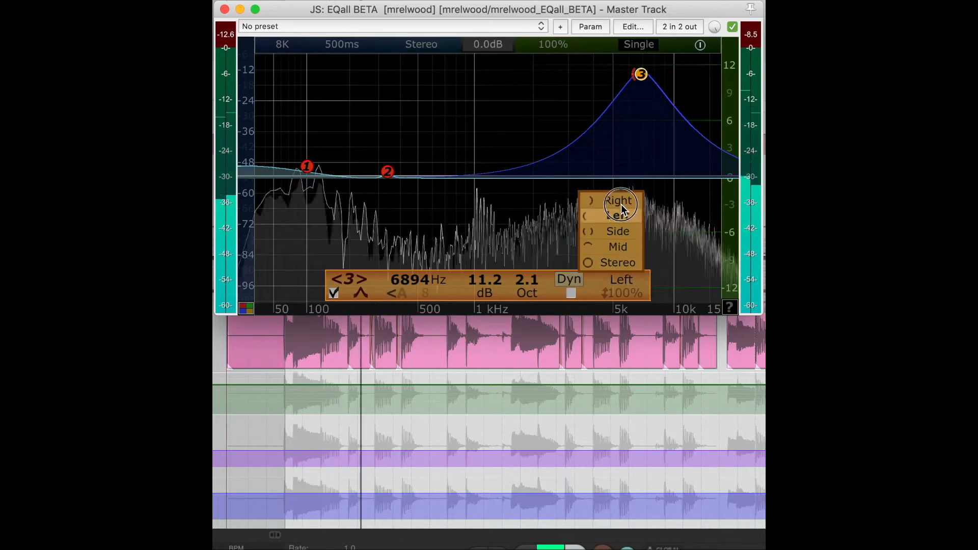
click(619, 200)
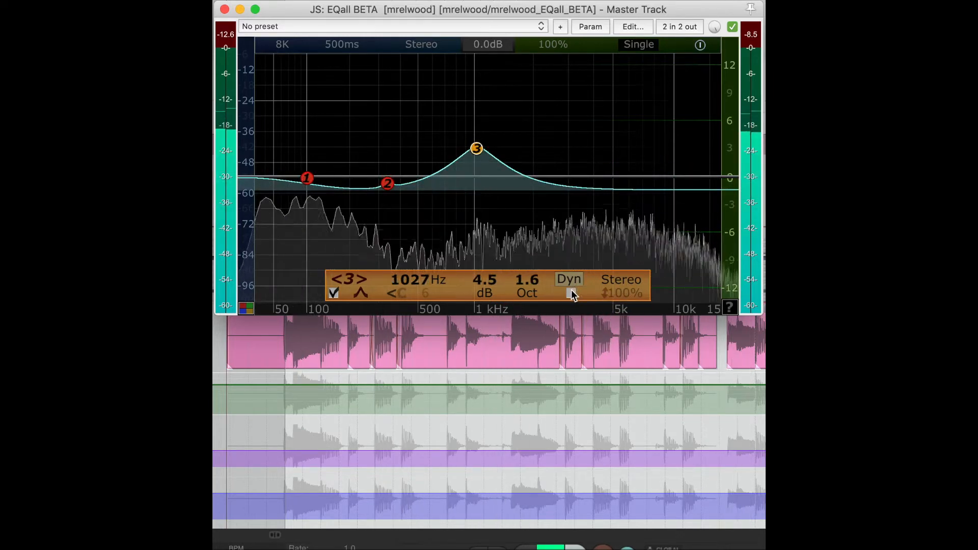
Make band 3 dynamic, briefly solo it, and switch its knee from Soft to Hard.
click(567, 279)
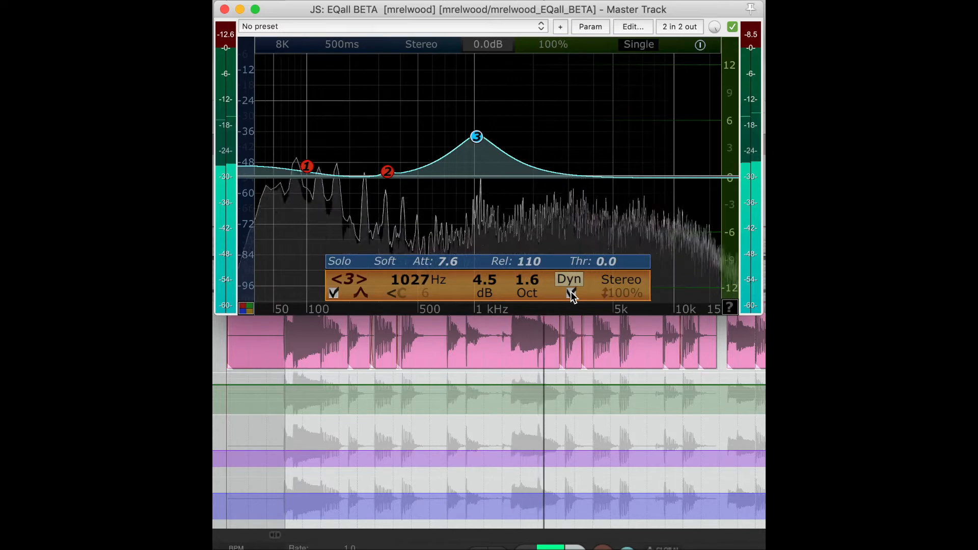
click(570, 293)
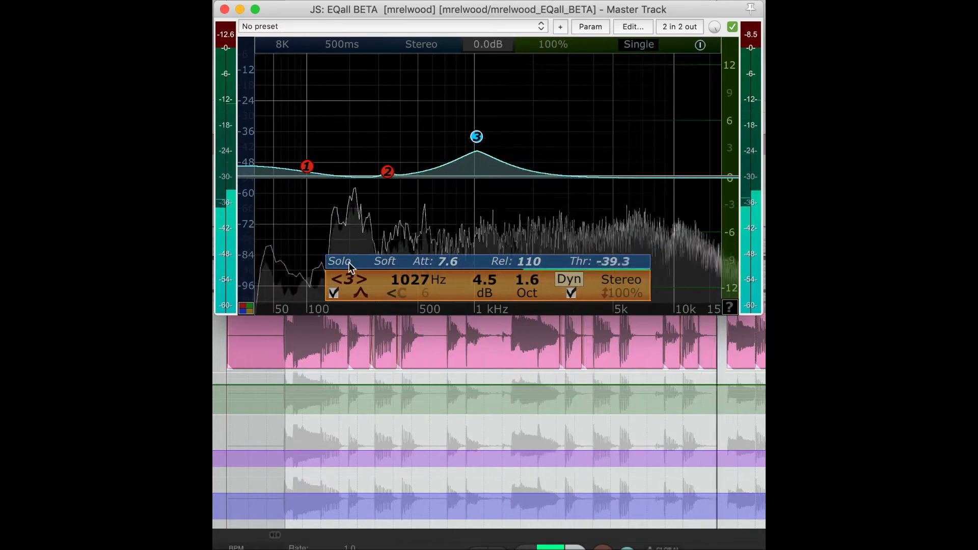
click(340, 261)
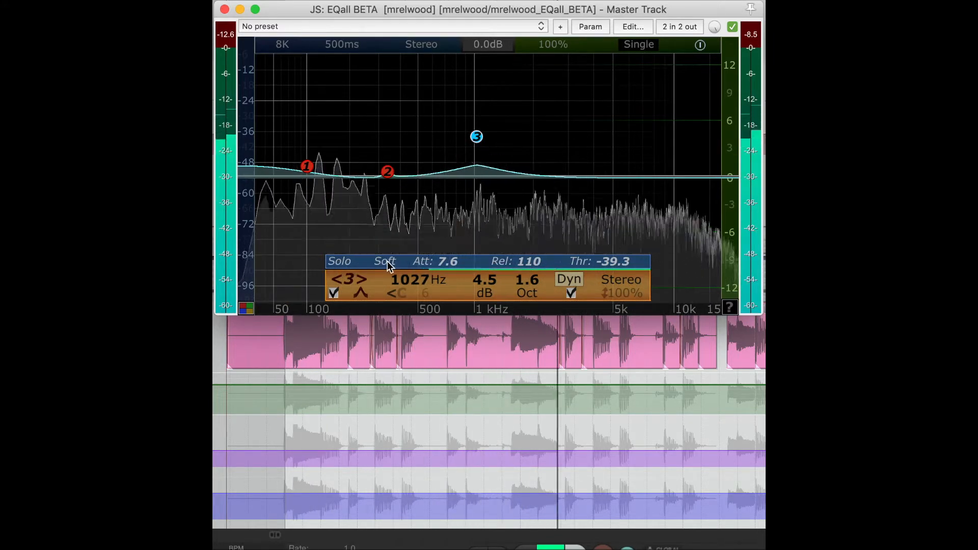
click(384, 261)
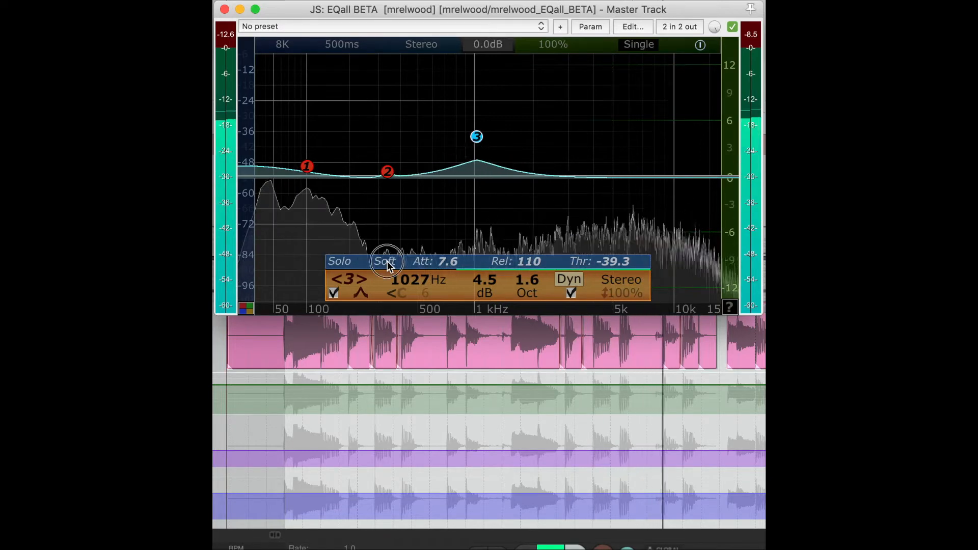
click(385, 261)
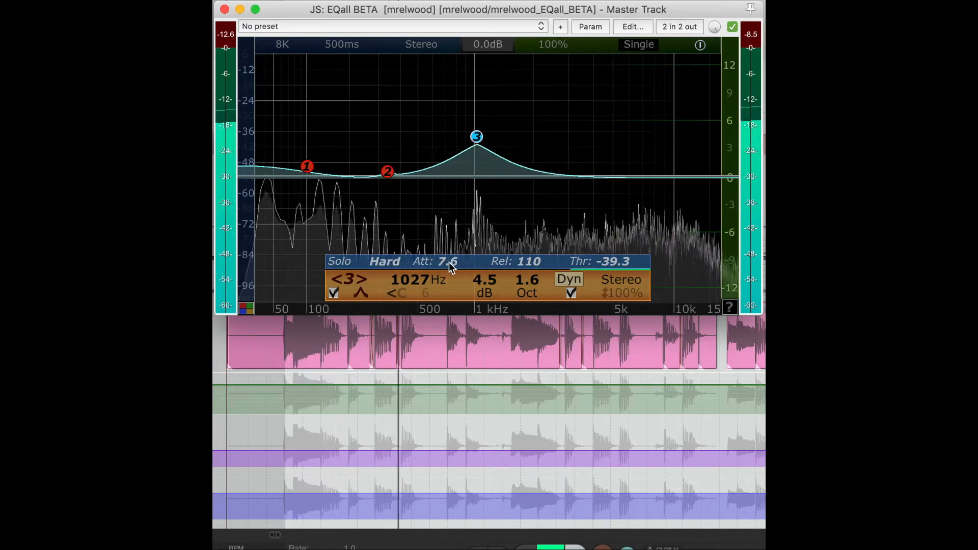
Set band 3's dynamics to attack 24.6, release 97.9 and threshold -40.1.
drag(446, 261, 474, 261)
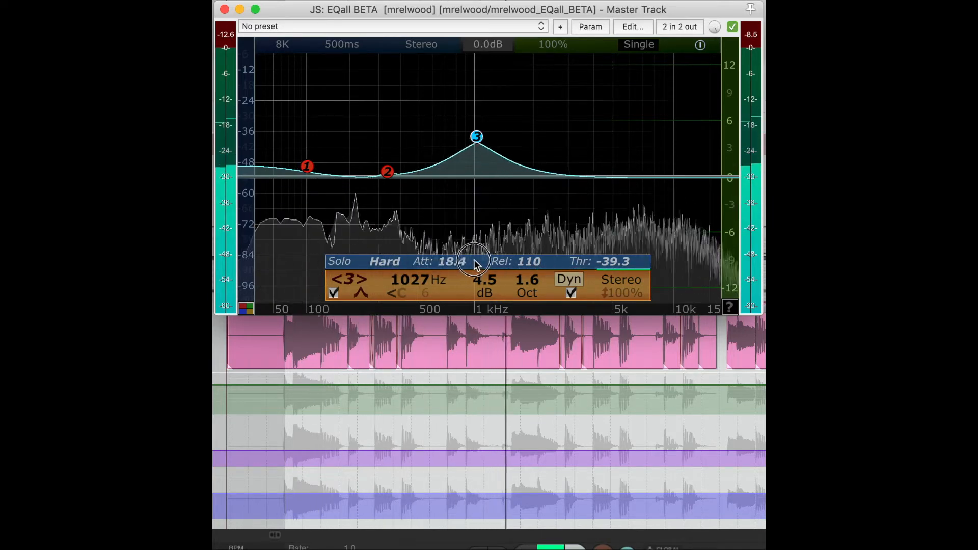
drag(485, 277, 485, 262)
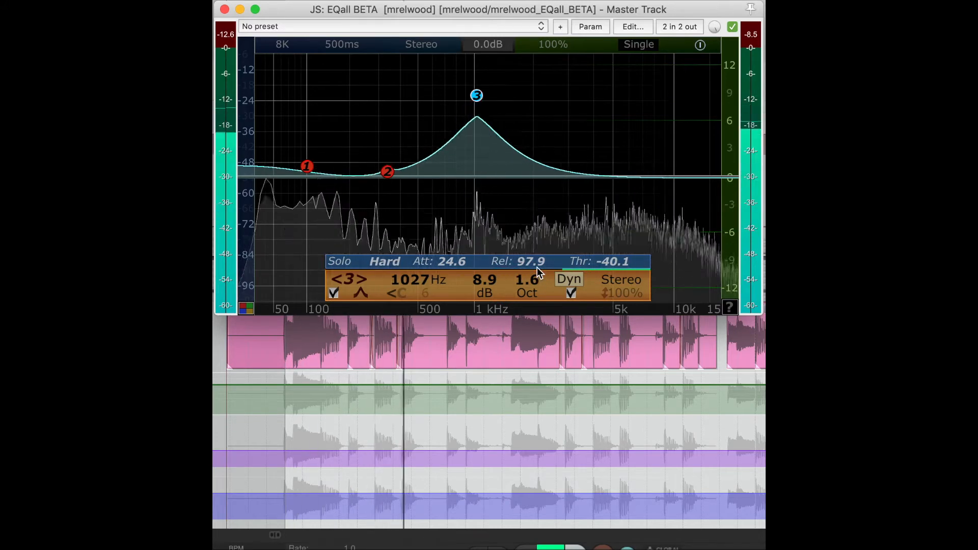
drag(476, 94, 575, 226)
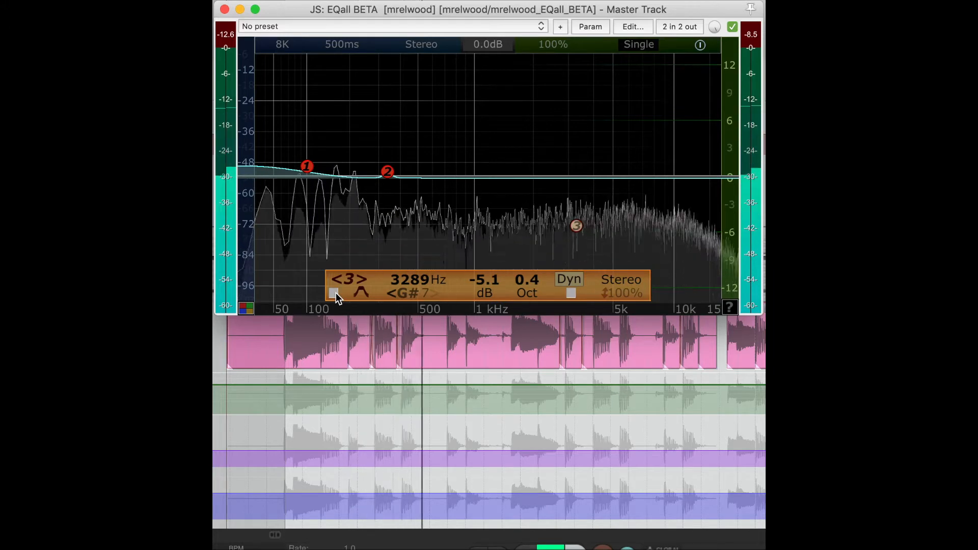
Re-enable band 3 as a dynamic cut and adjust its attack time.
click(331, 293)
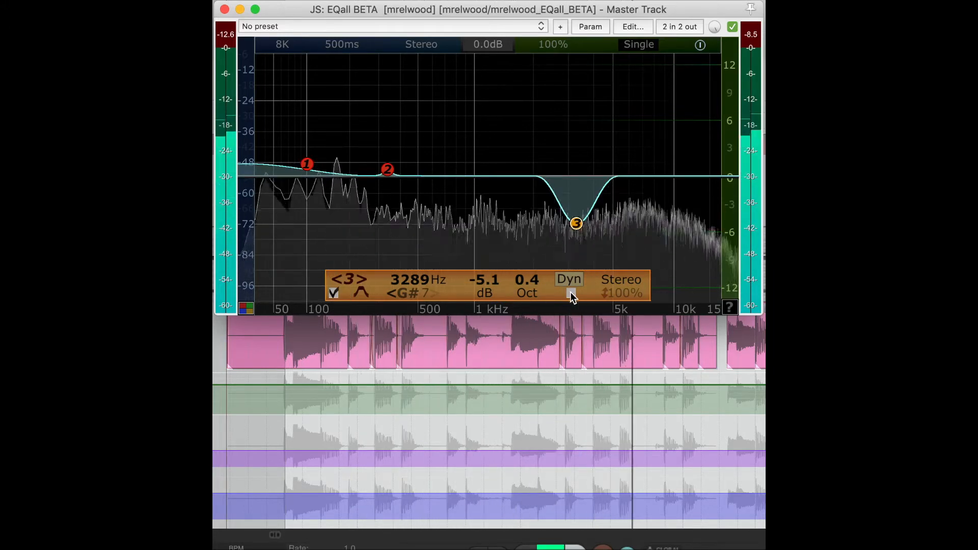
click(568, 279)
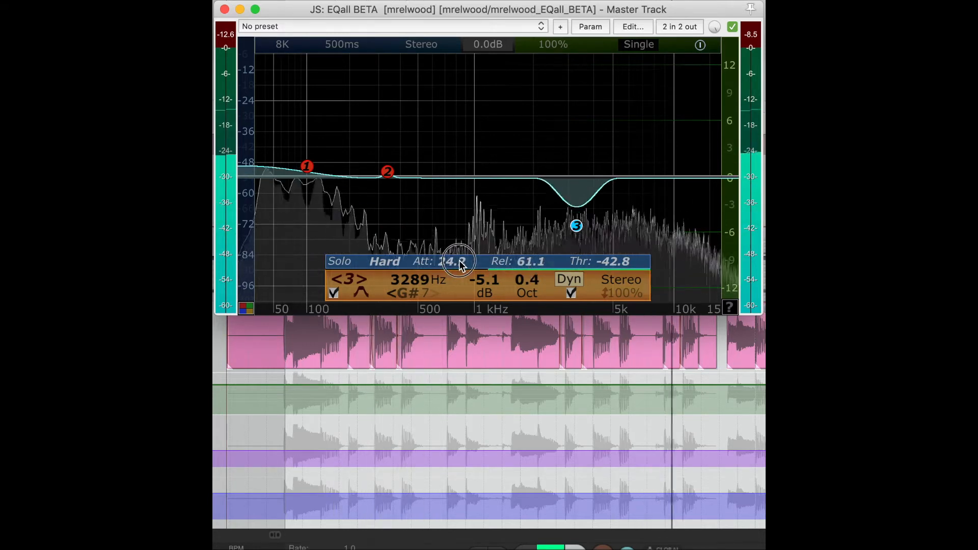
drag(461, 261, 633, 260)
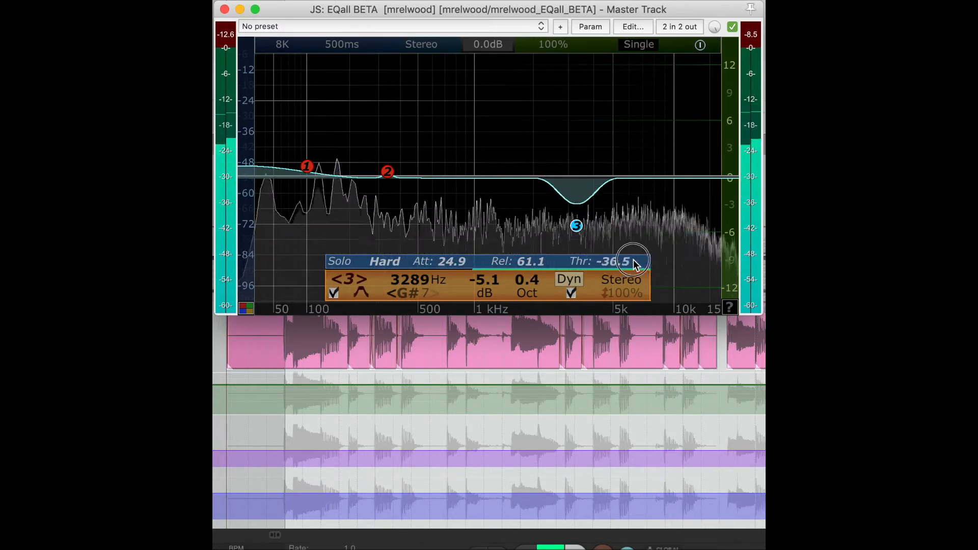
Settle band 3's threshold near -29.8 and shorten the attack sharply to 0.44.
drag(630, 260, 652, 259)
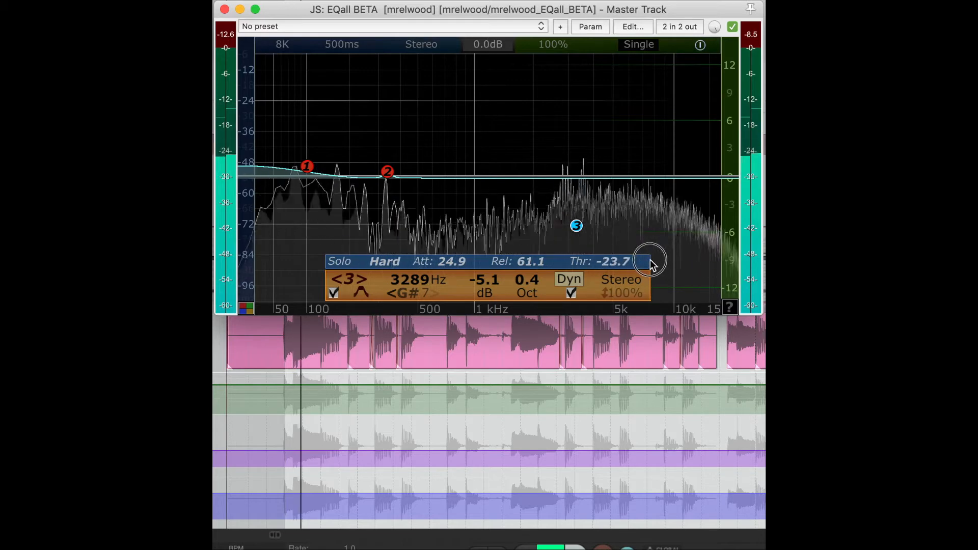
drag(652, 261, 629, 261)
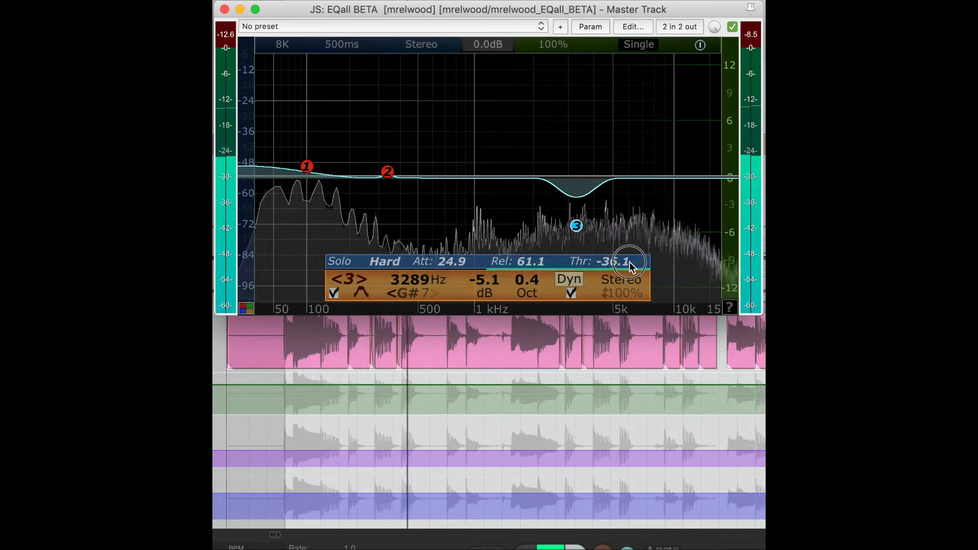
drag(629, 259, 639, 256)
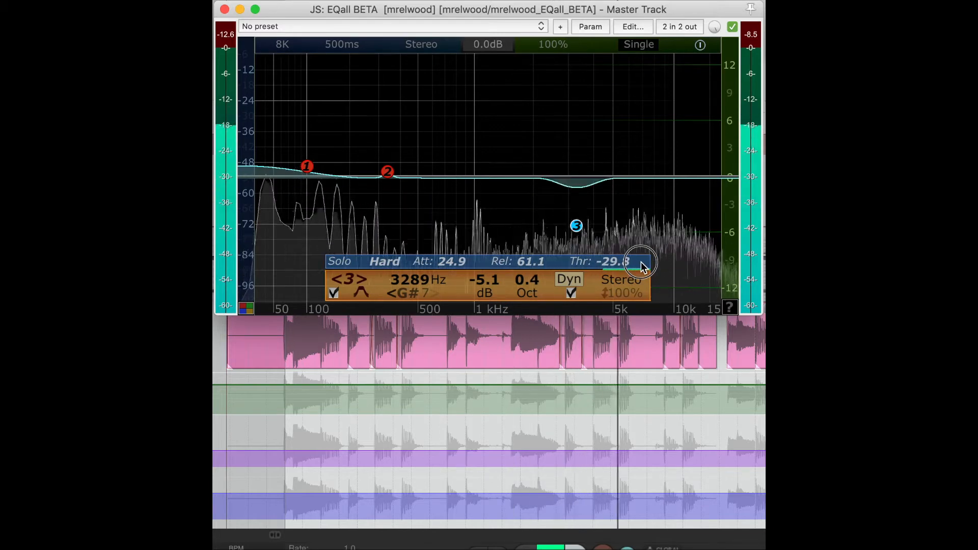
drag(643, 268, 643, 269)
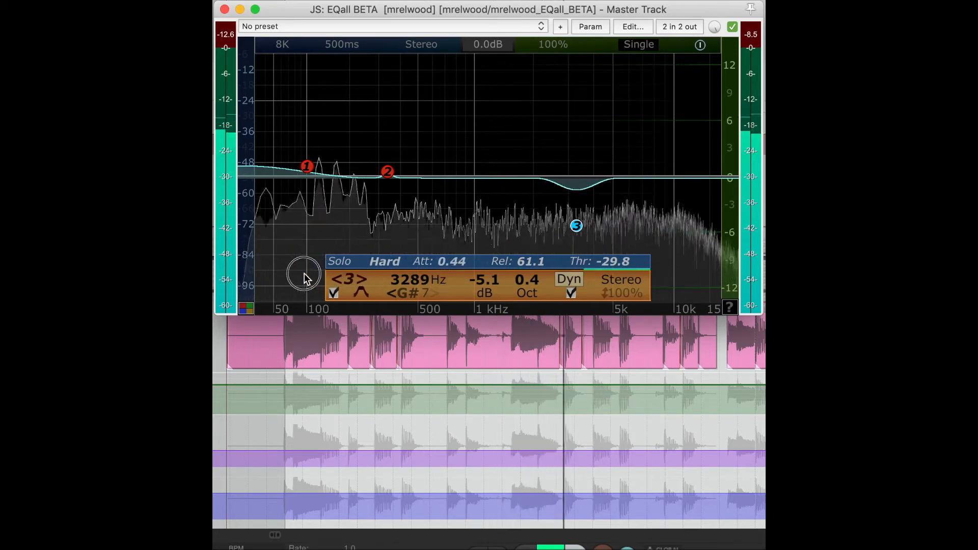
Select all three bands and sweep their shared gain through boost, cut and flat.
click(307, 166)
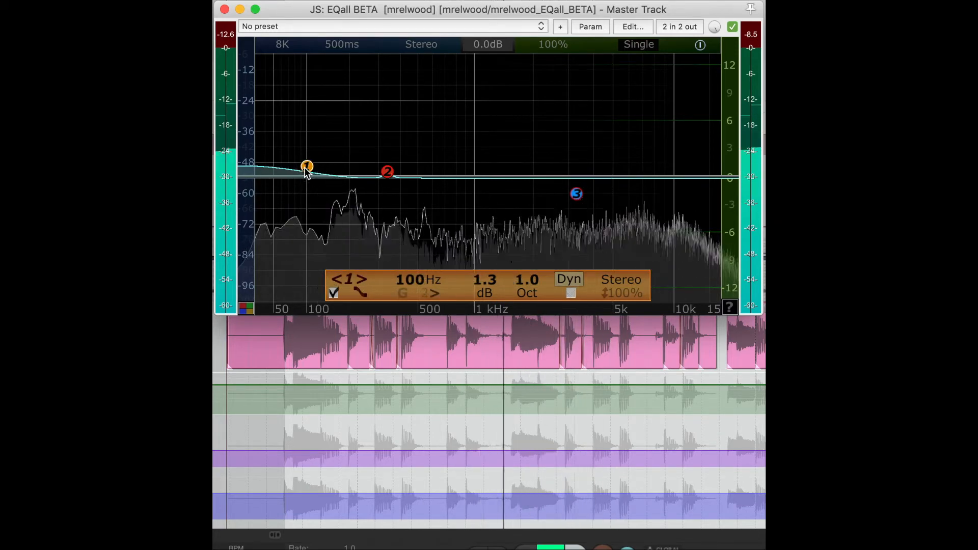
click(387, 171)
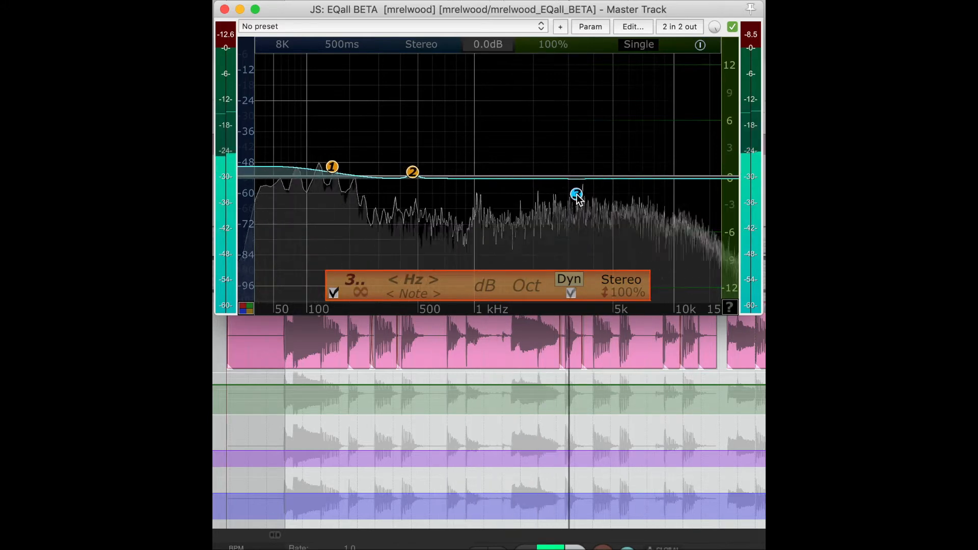
drag(575, 194, 572, 176)
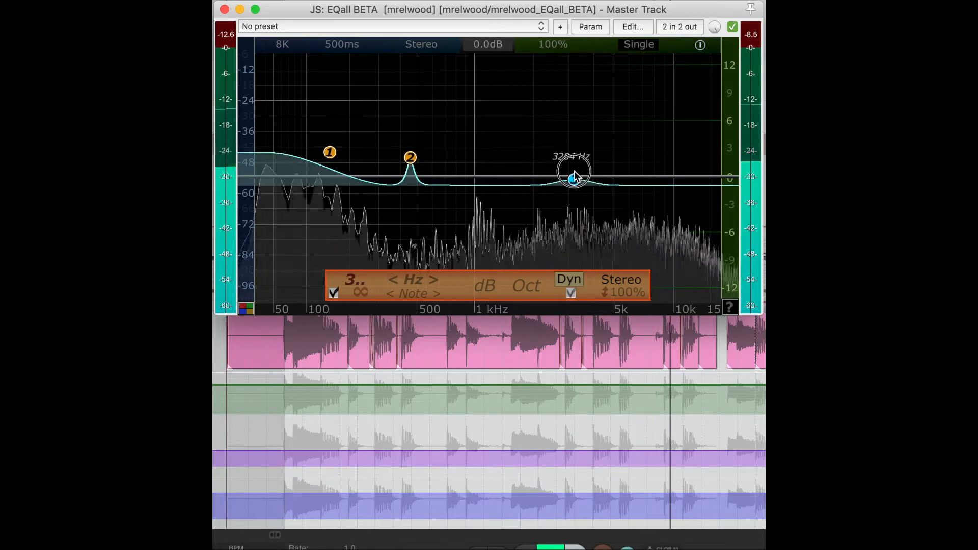
drag(570, 173, 574, 200)
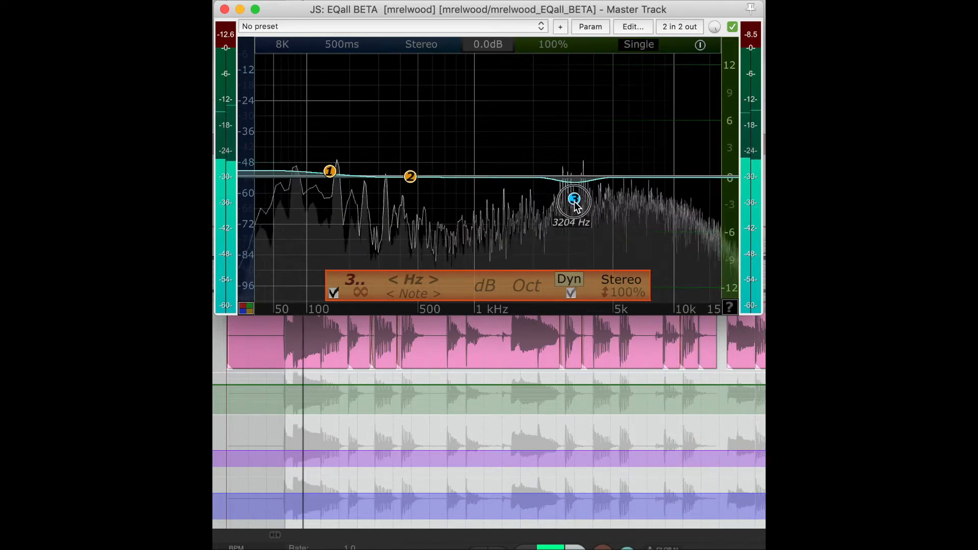
drag(574, 199, 574, 218)
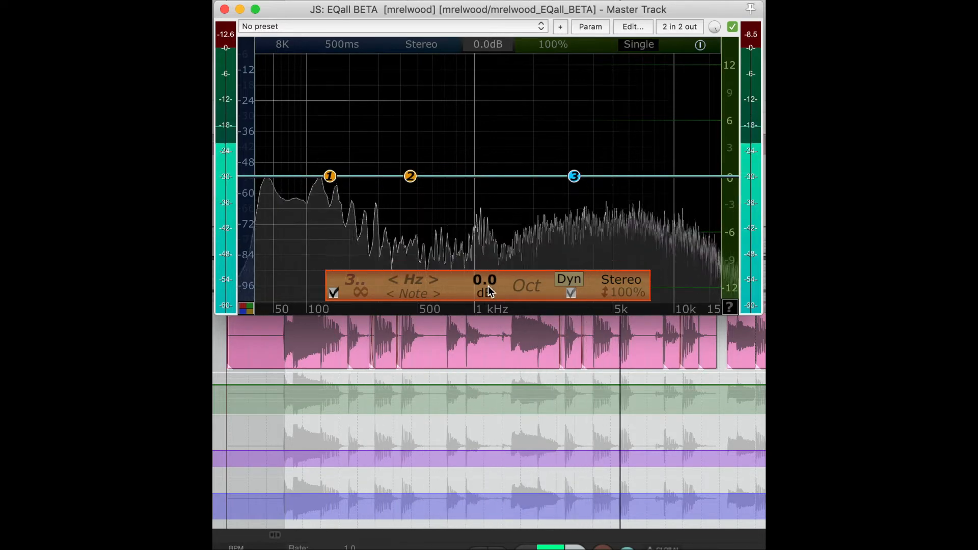
Settle all three bands at about 4.0 dB of boost with a 1.3-octave width.
drag(573, 176, 573, 204)
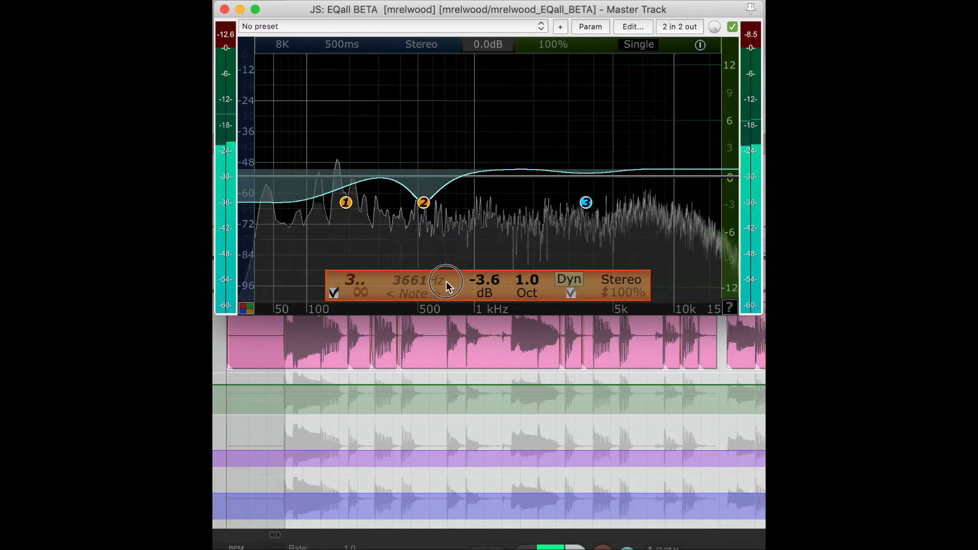
drag(446, 281, 470, 284)
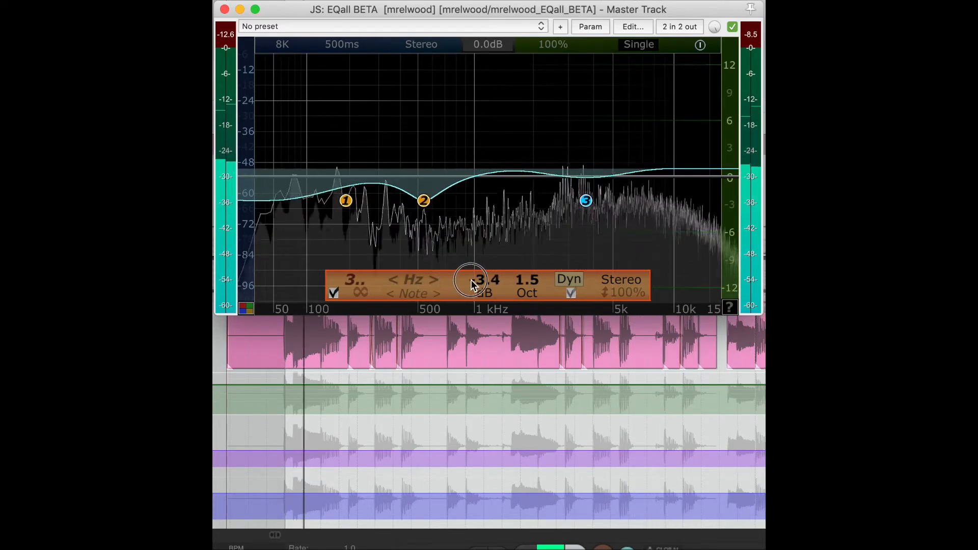
drag(470, 284, 448, 247)
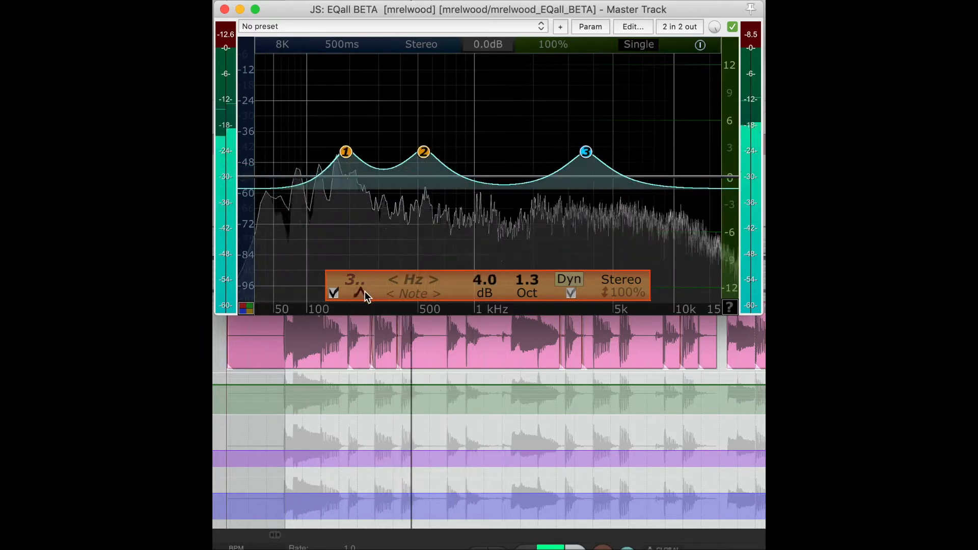
Give all three selected bands the Flat Top filter shape from the shape menu.
click(360, 292)
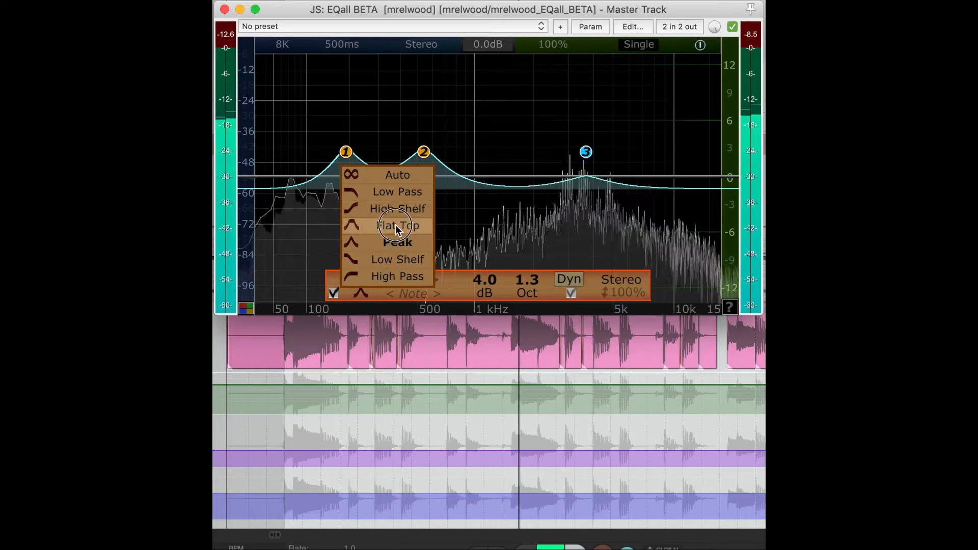
click(397, 225)
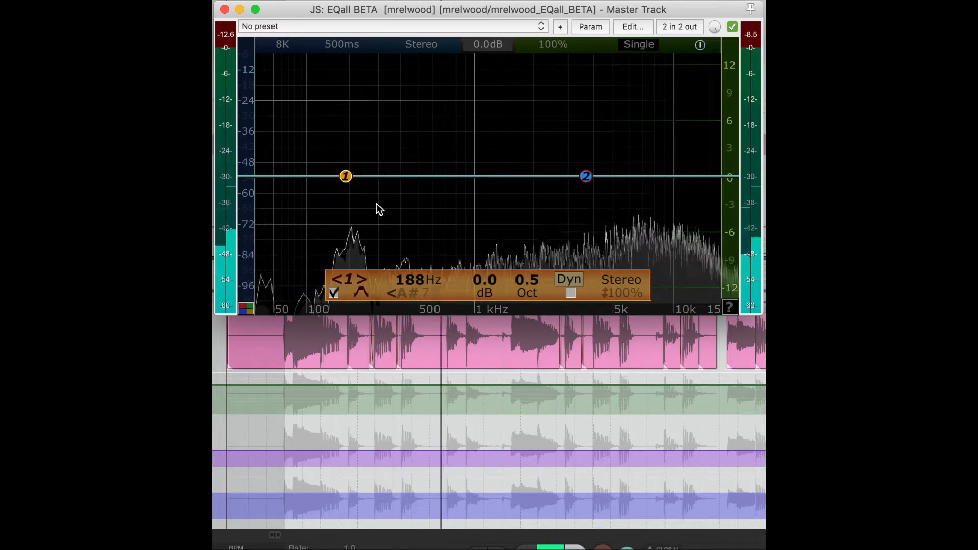
Add a band, push it into a 12 kHz high-shelf boost, then remove it again.
drag(345, 176, 405, 154)
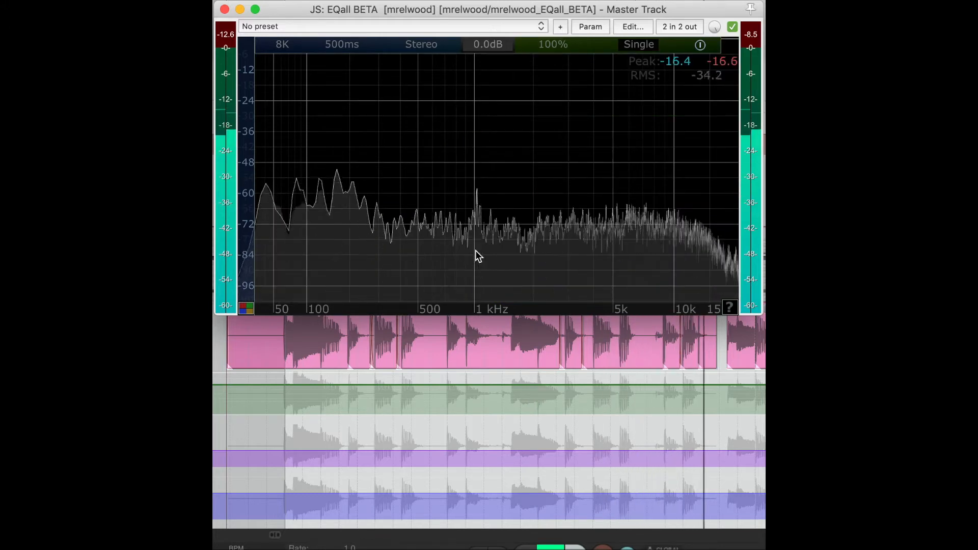
click(473, 247)
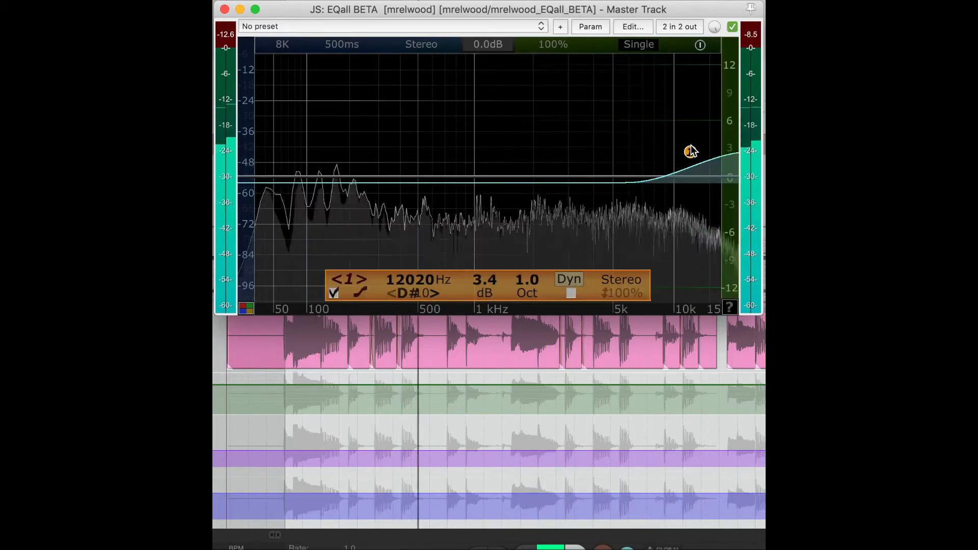
drag(689, 150, 608, 138)
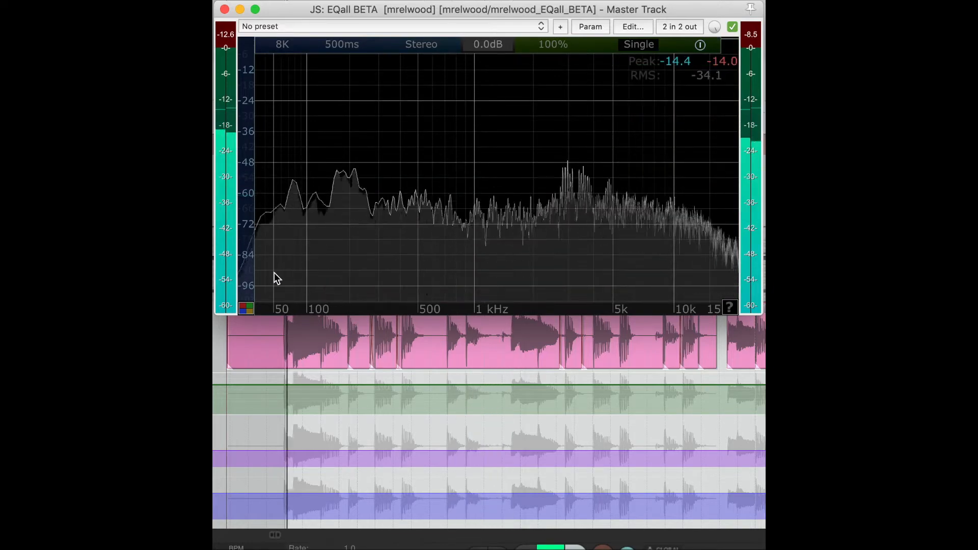
click(273, 227)
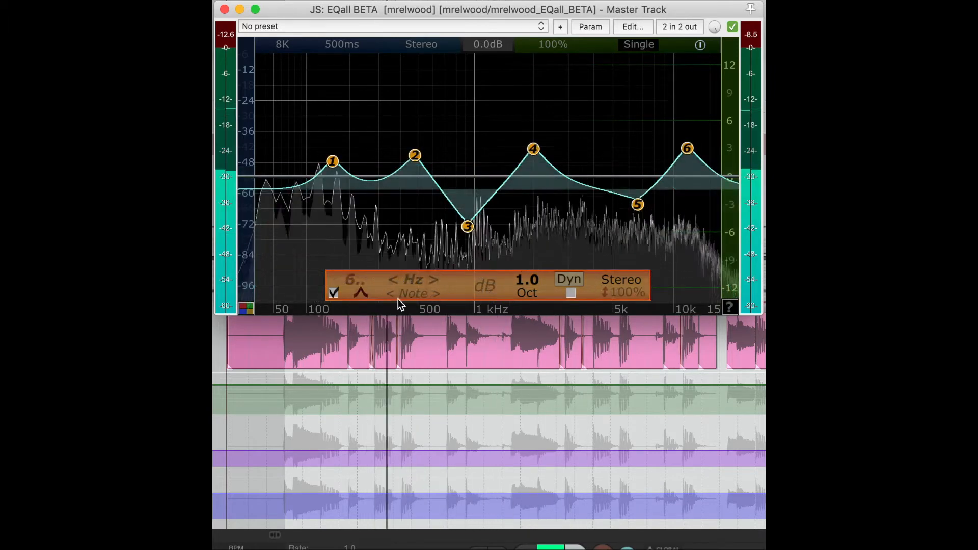
Set all six bands to Auto shape, then change band 4 alone to a Peak filter.
click(361, 294)
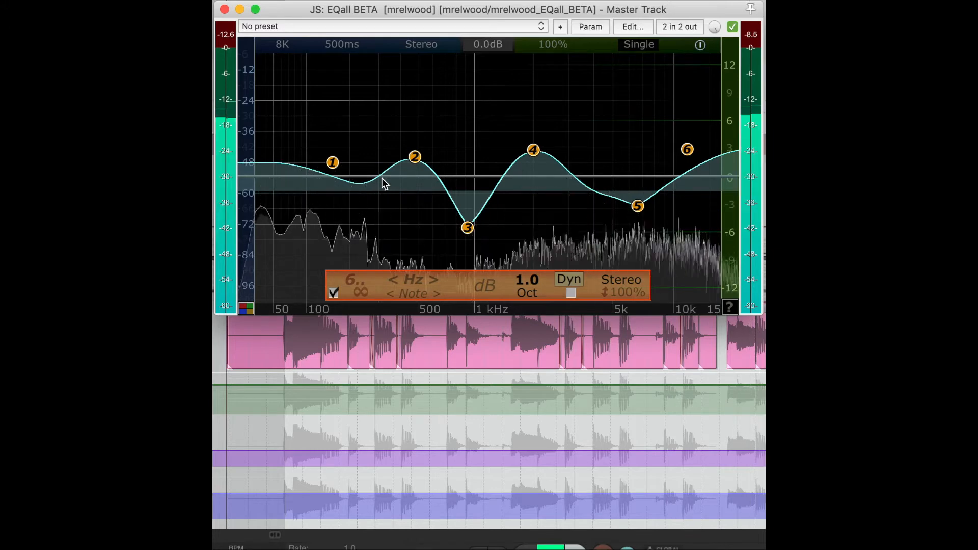
click(468, 227)
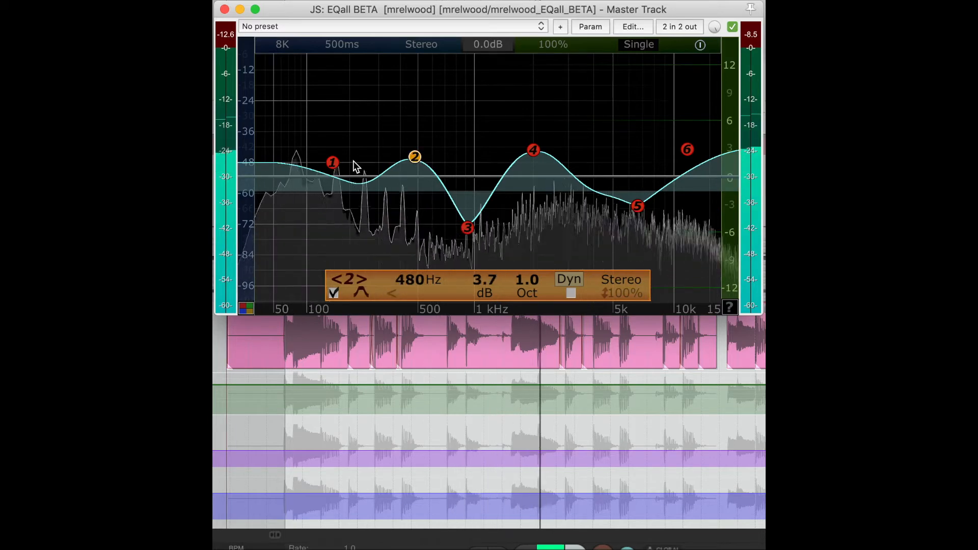
click(332, 162)
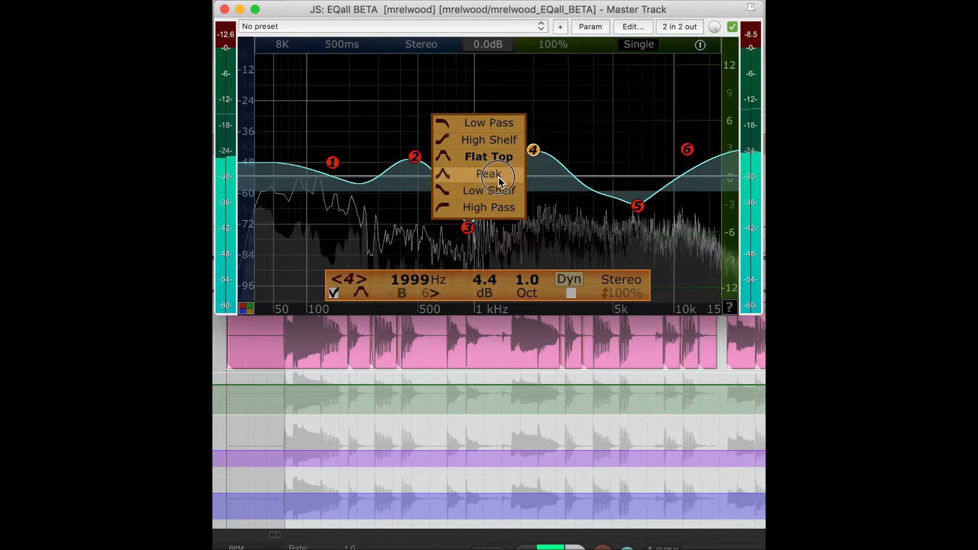
click(488, 173)
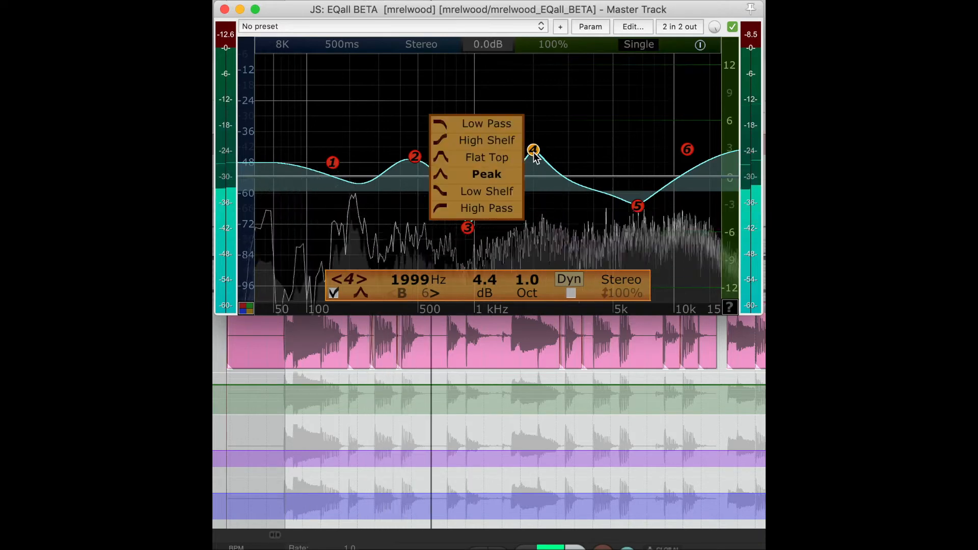
click(485, 173)
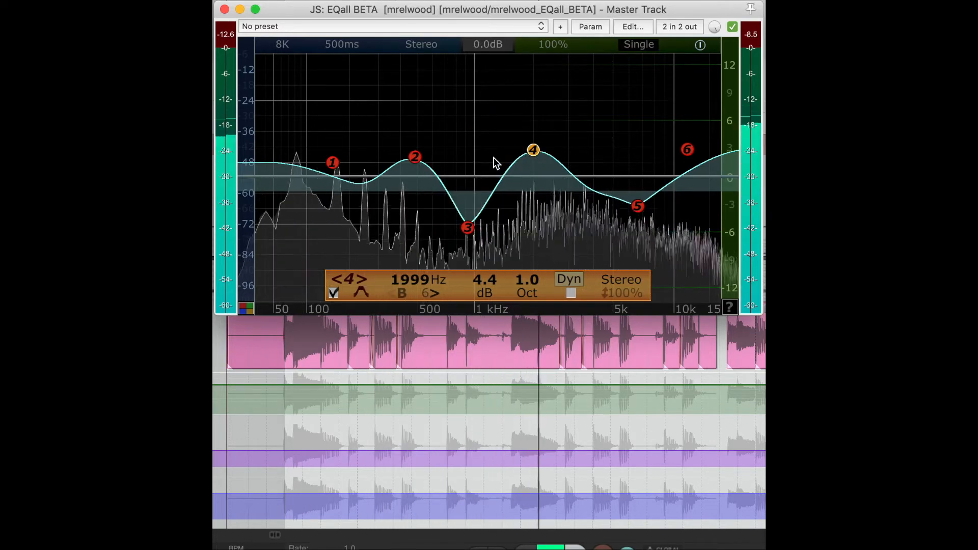
Enable dynamics on band 4 with threshold about -40 dB and a shorter release.
click(569, 279)
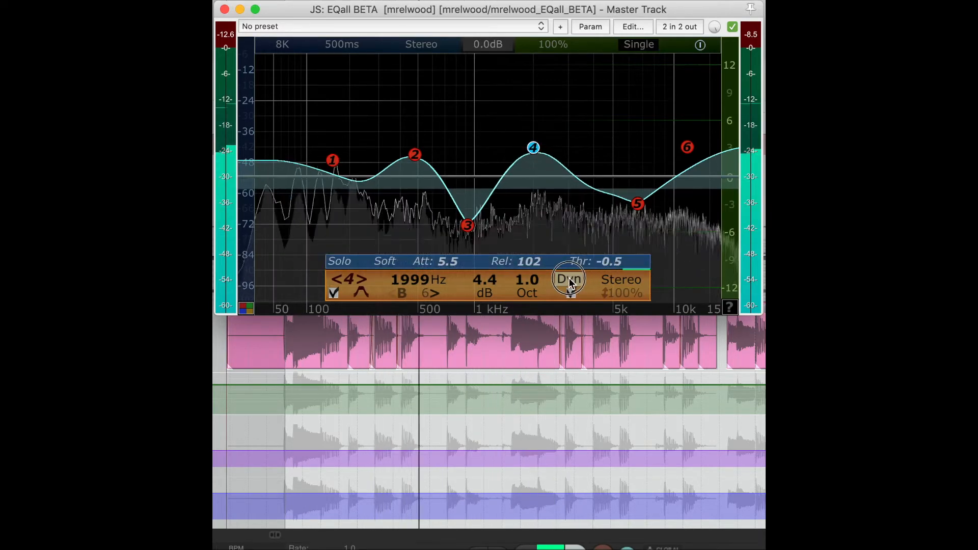
click(567, 281)
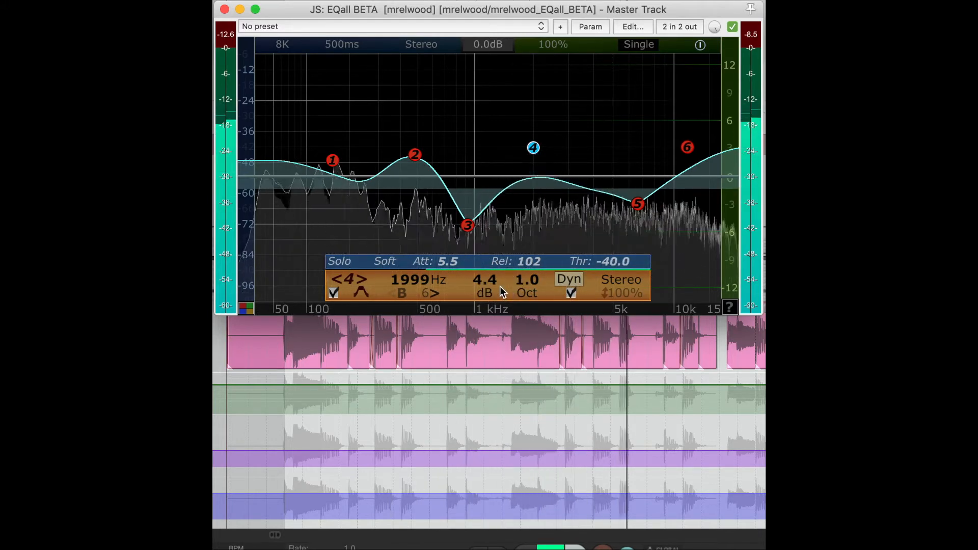
drag(533, 147, 533, 171)
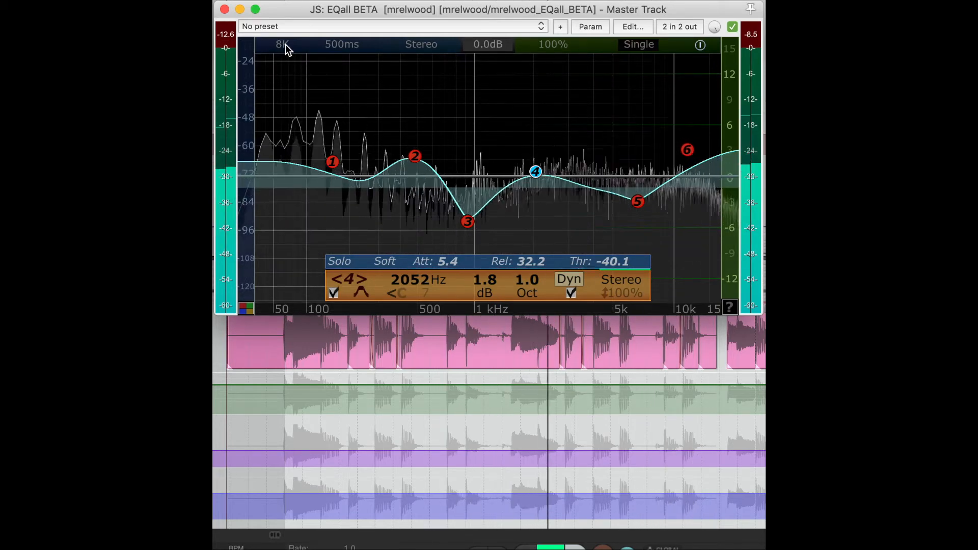
Try FFT resolutions of 4K, 1K and 32K in the analyzer settings, settling on 8K.
click(281, 43)
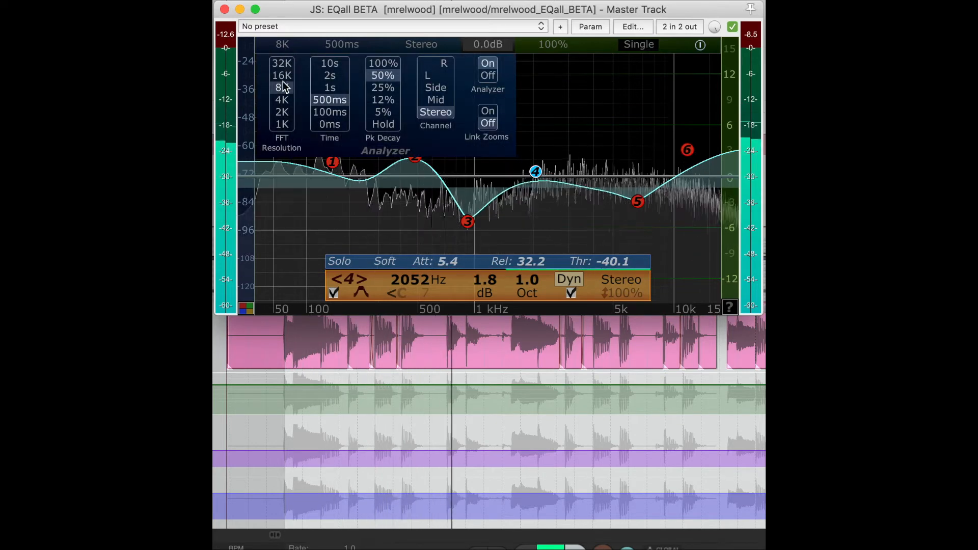
click(281, 100)
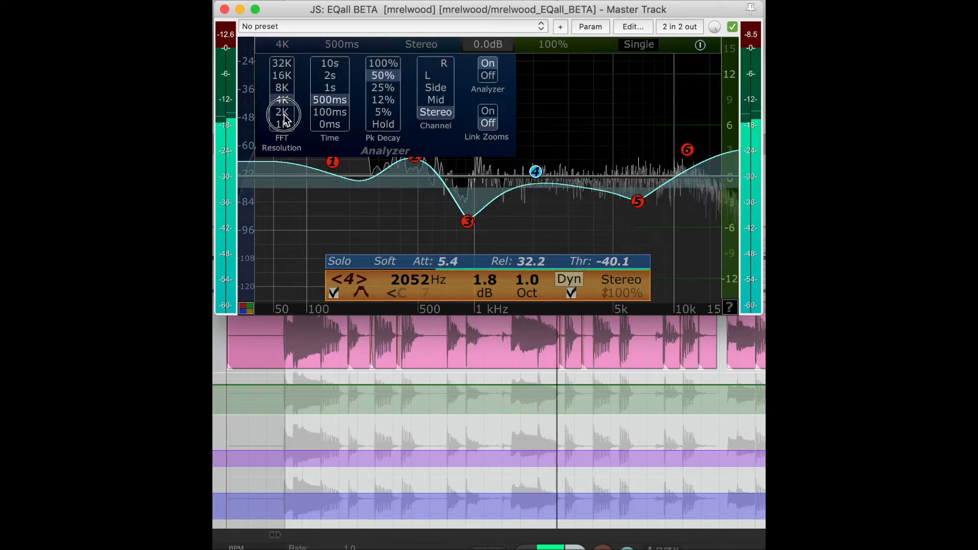
click(281, 124)
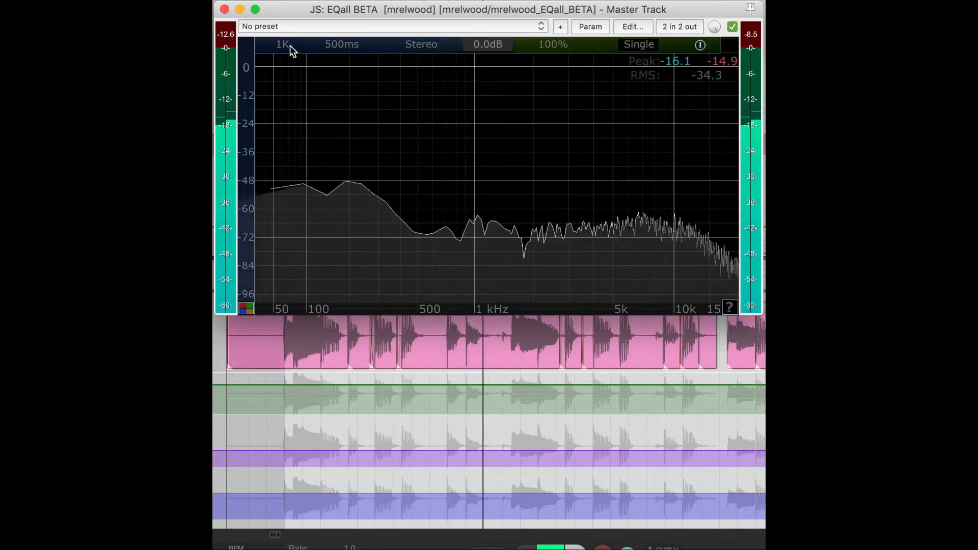
click(282, 44)
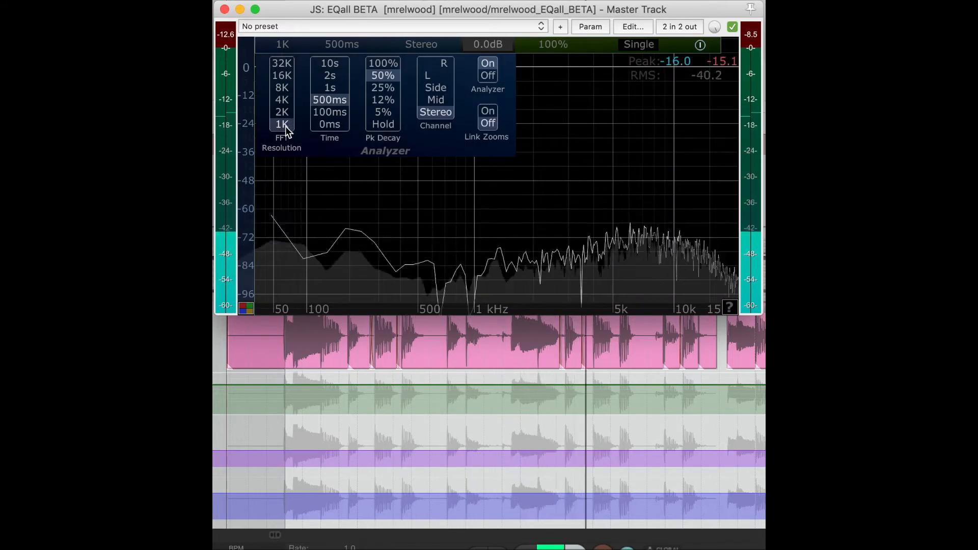
click(281, 99)
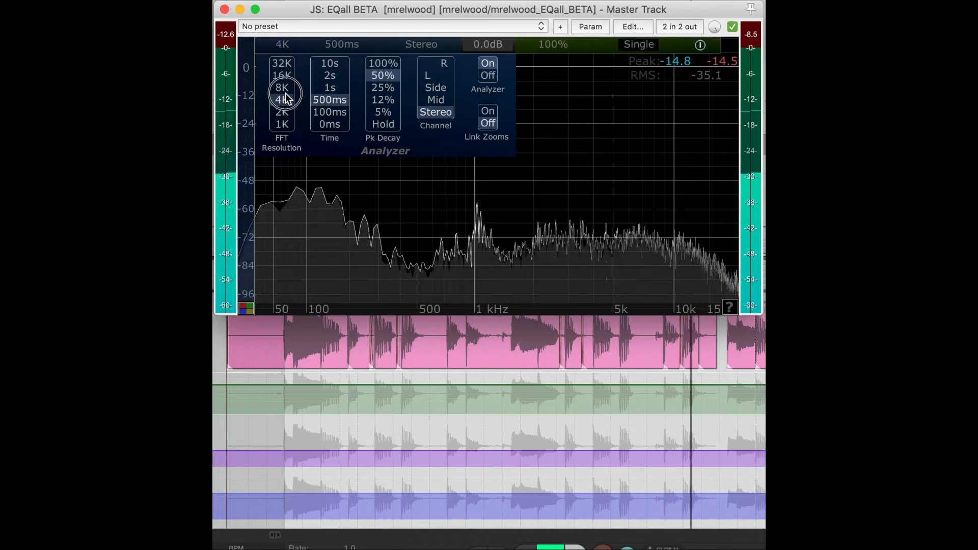
click(281, 62)
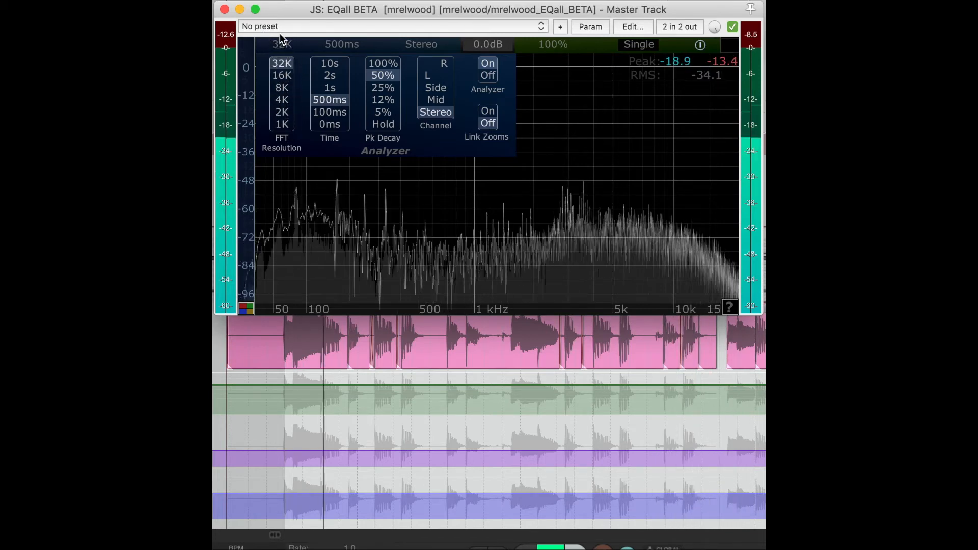
click(281, 87)
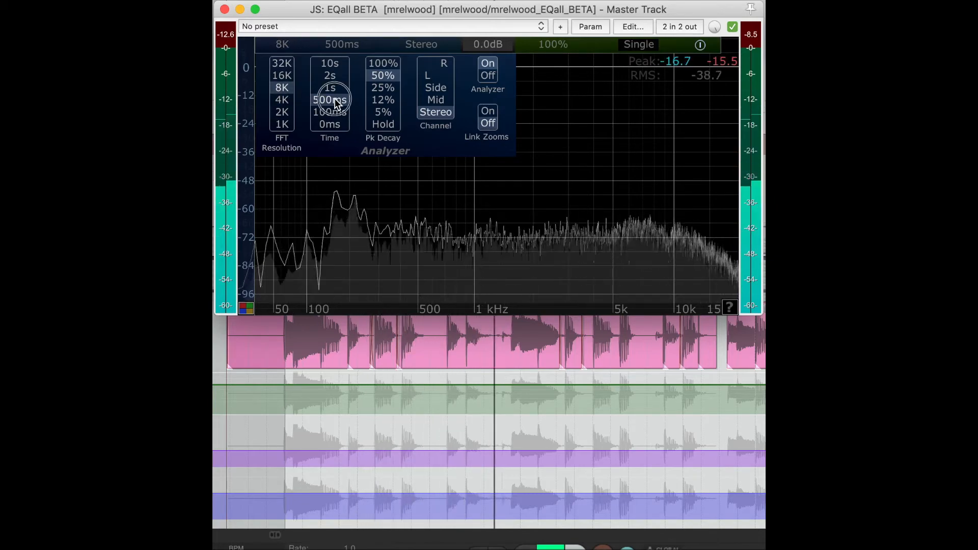
Try analyzer time values of 100 ms and 0 ms, then set 500 ms with 12% peak decay.
click(329, 118)
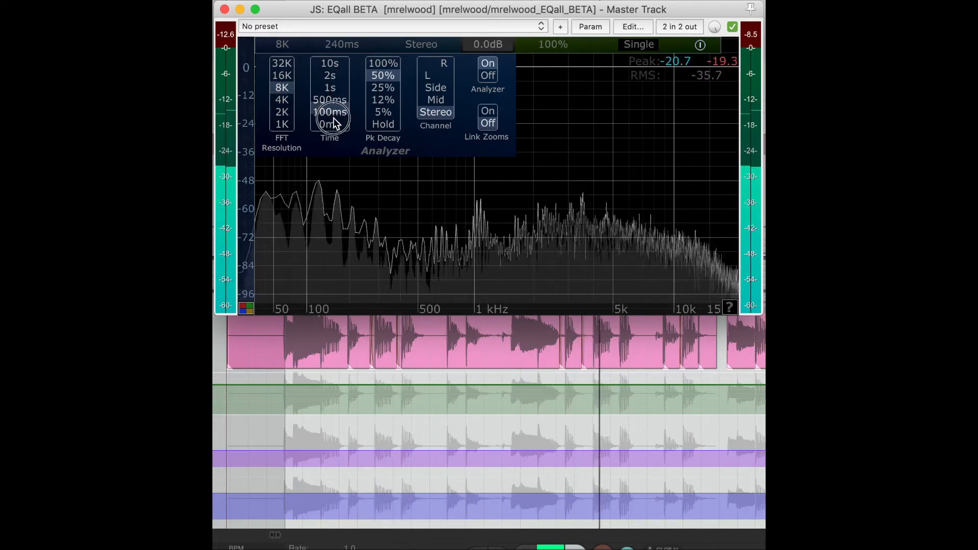
click(329, 124)
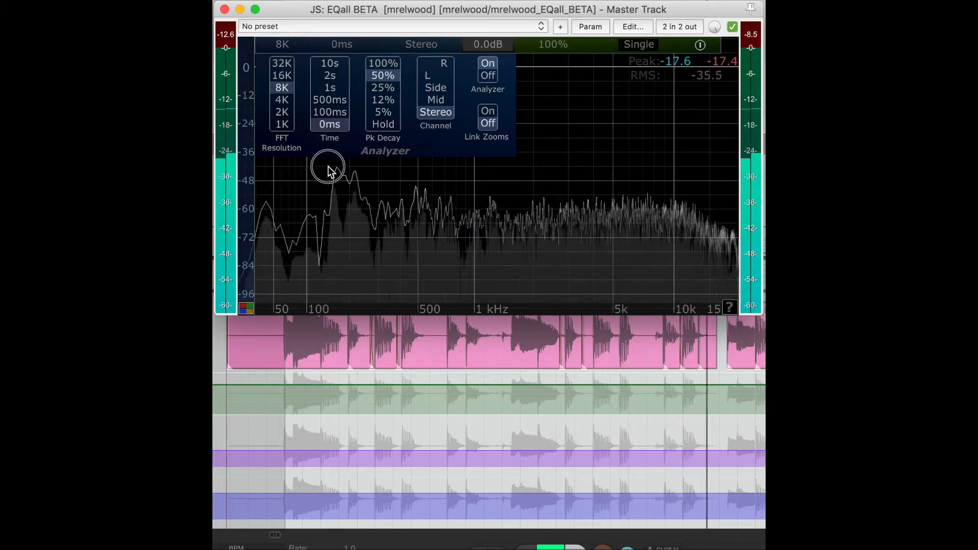
click(329, 86)
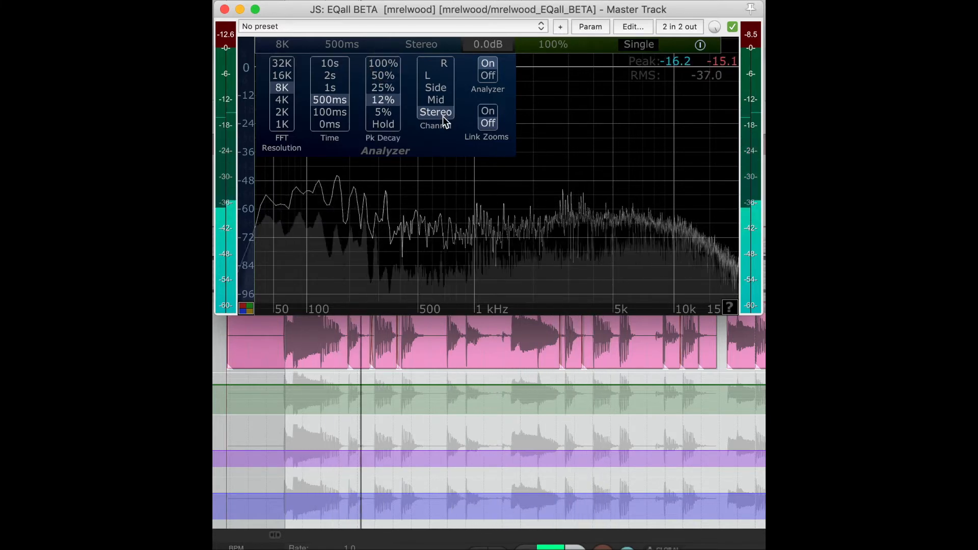
Cycle the analyzer through mid, left and right channels, switch it off and back on, and close the settings.
click(435, 99)
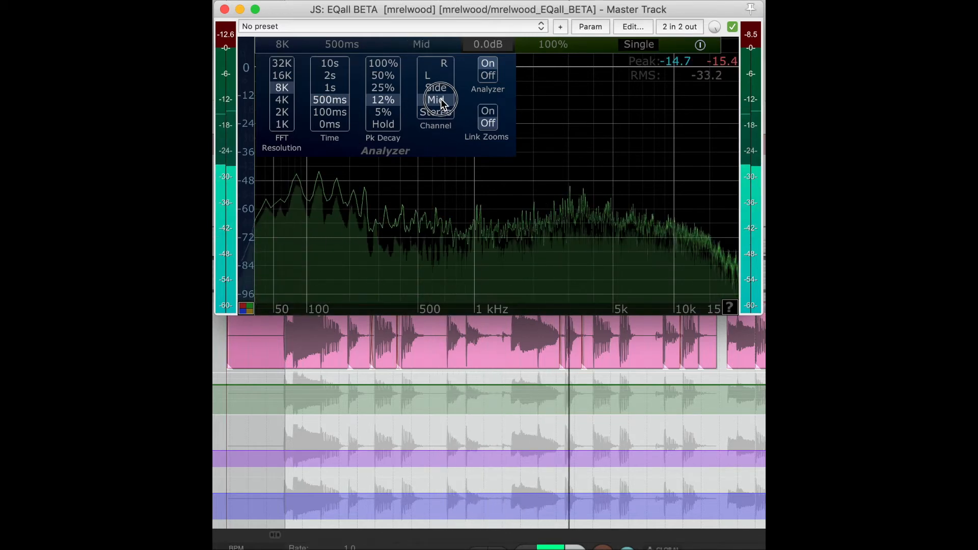
click(434, 86)
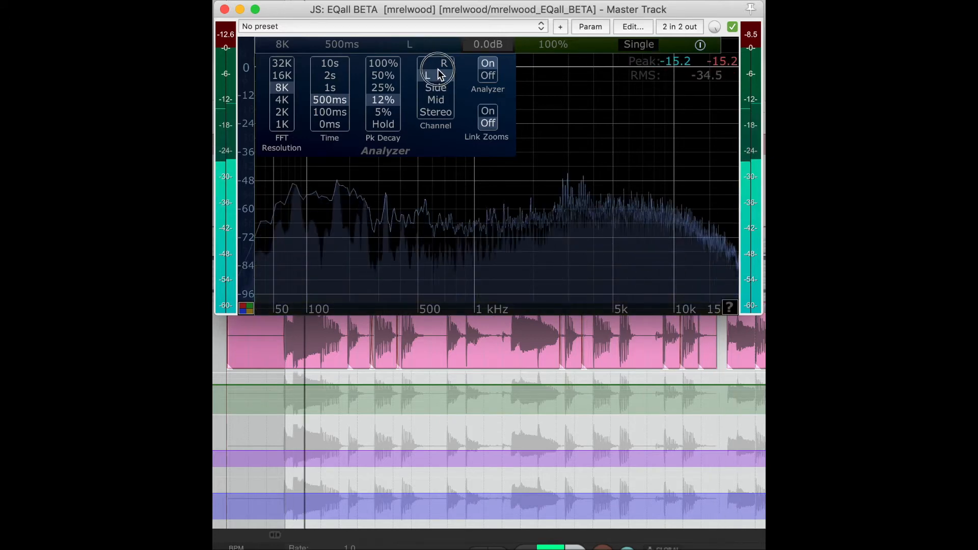
click(434, 43)
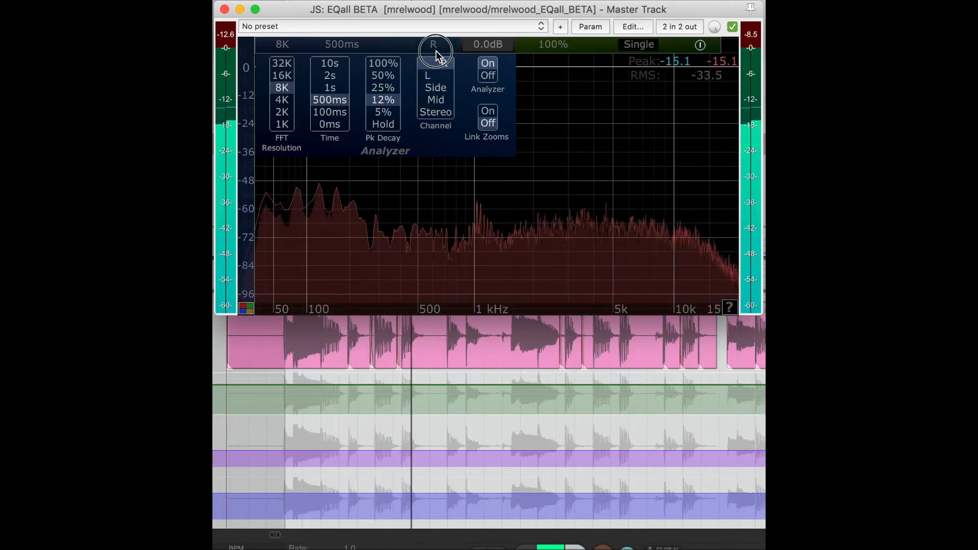
click(488, 74)
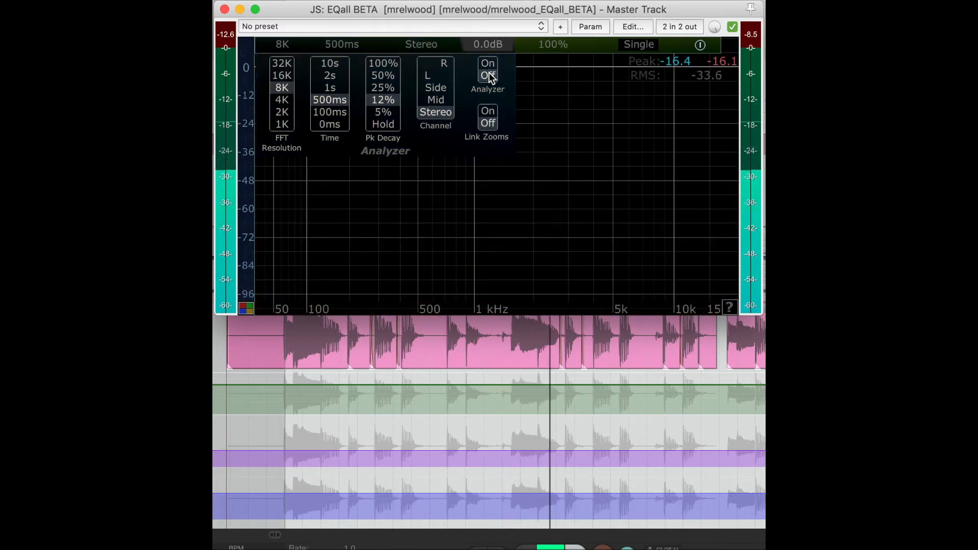
click(488, 63)
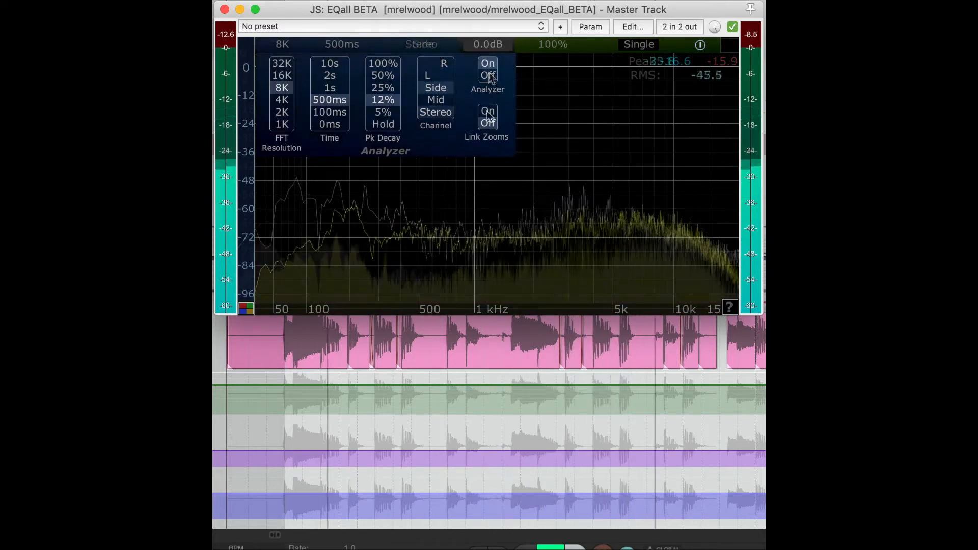
click(435, 88)
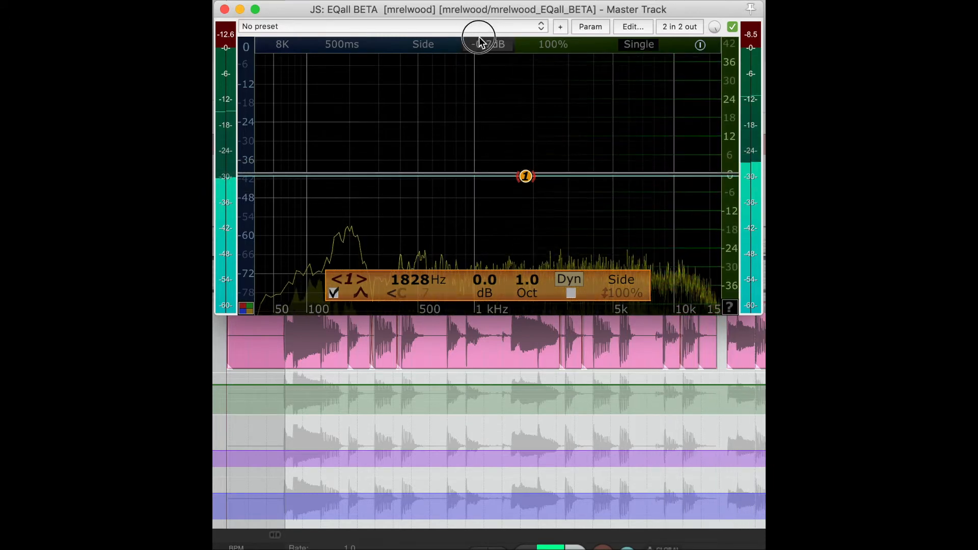
Set the output Auto Vol compensation to 75% from the volume options.
click(488, 44)
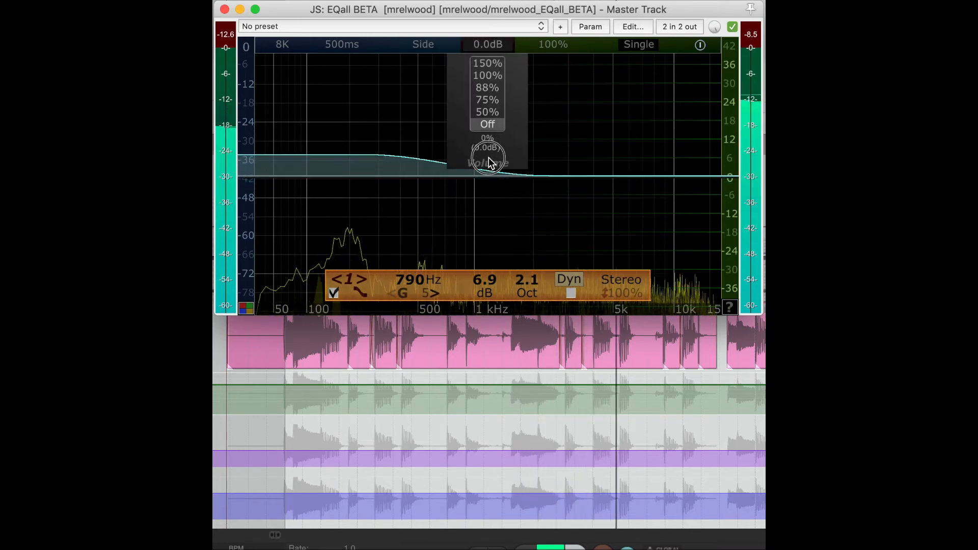
drag(488, 155, 487, 85)
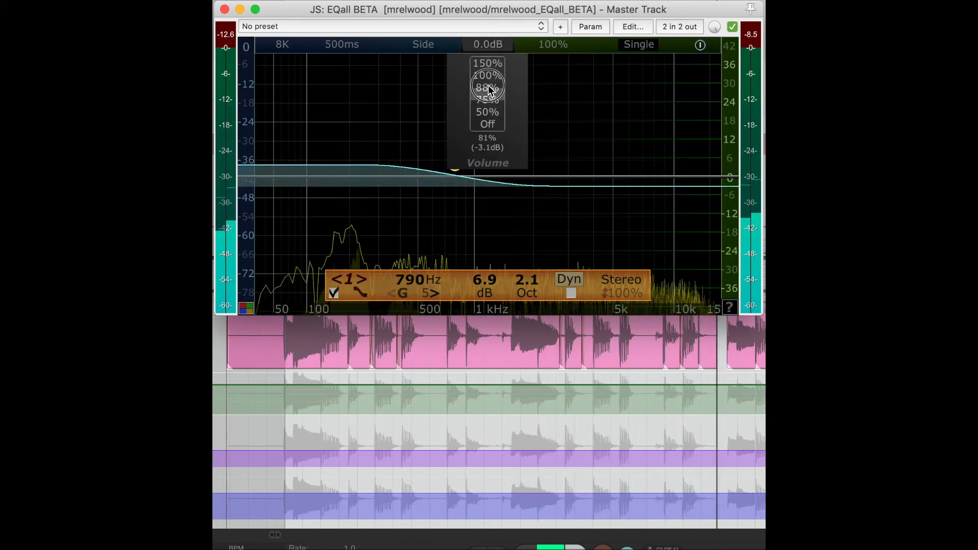
drag(487, 87, 488, 115)
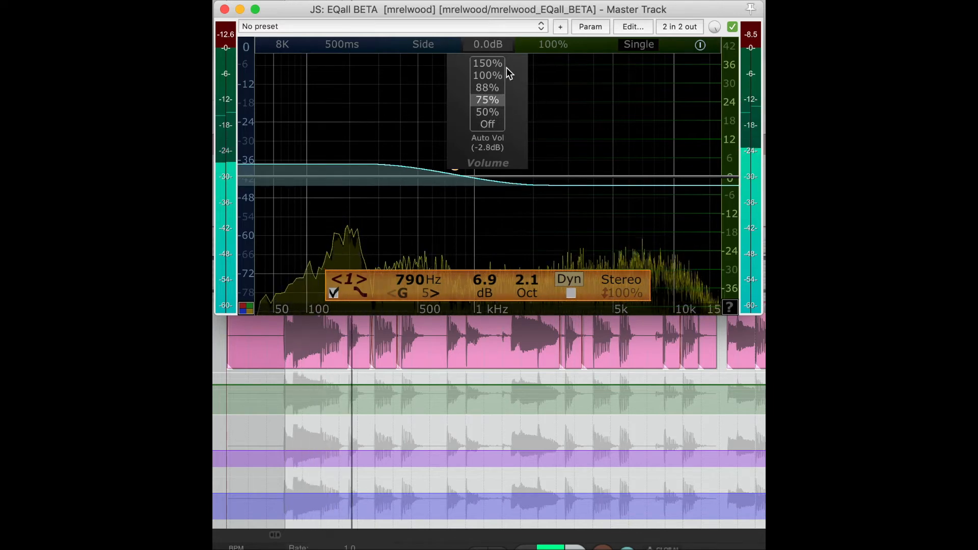
click(487, 99)
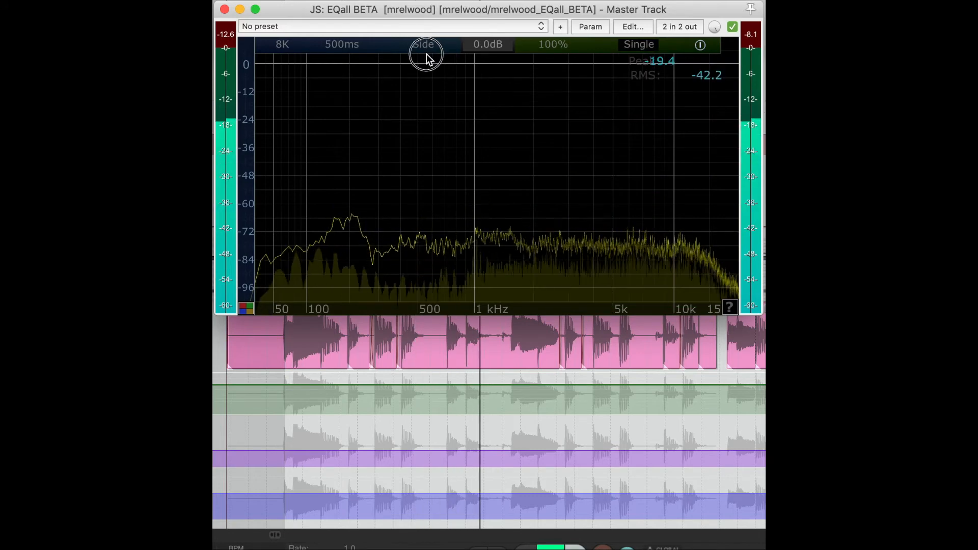
Switch the analyzer to the Mid channel, then back to Stereo.
click(422, 44)
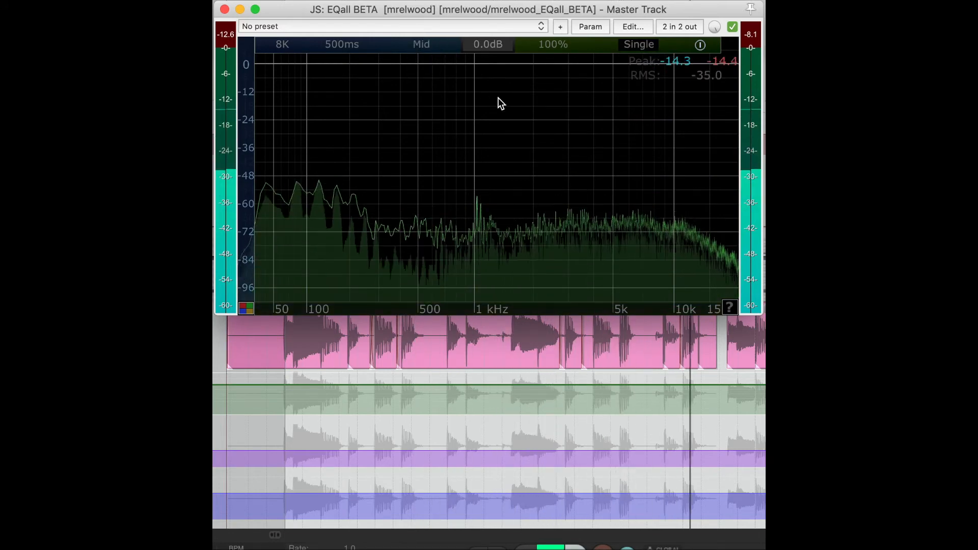
click(501, 74)
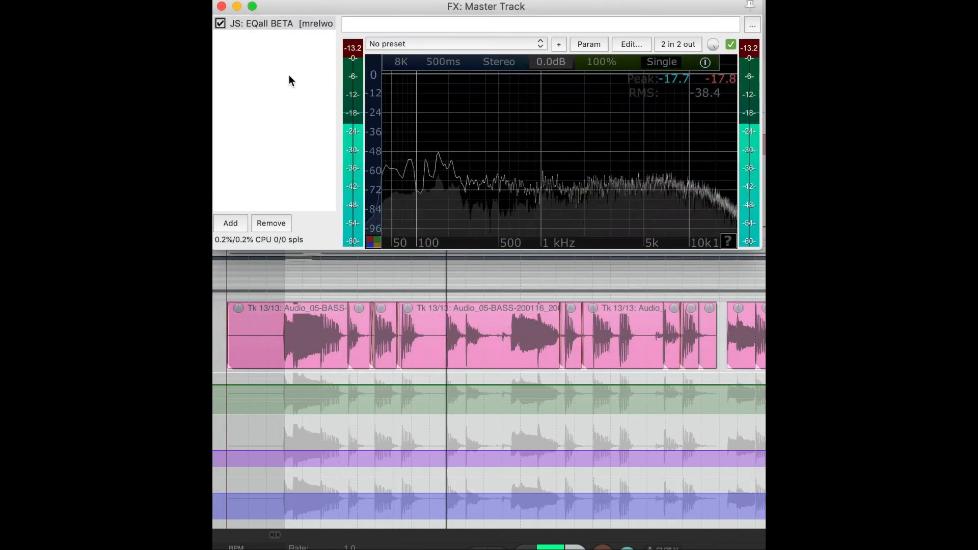
Add a second EQall to the master track, set it to Master mode, and lower high band 7.
click(229, 223)
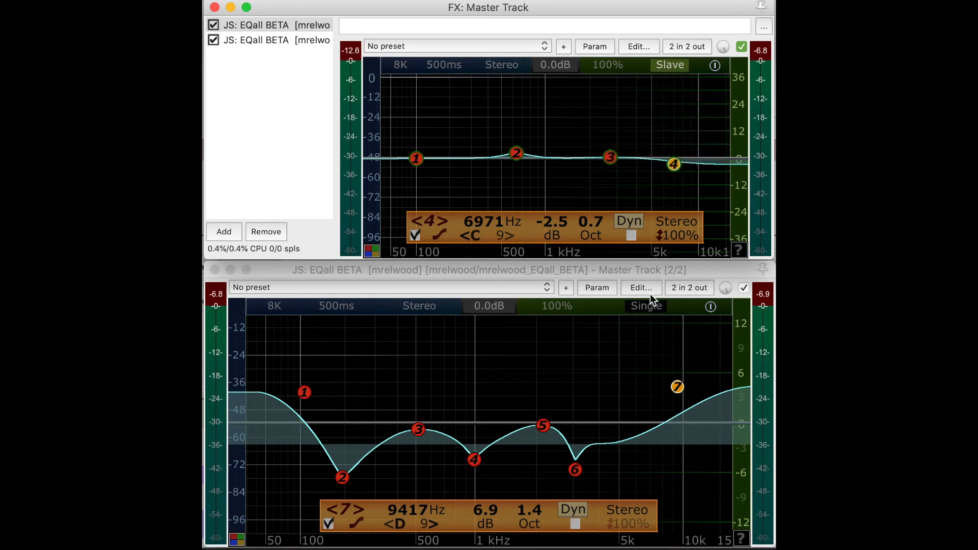
click(645, 306)
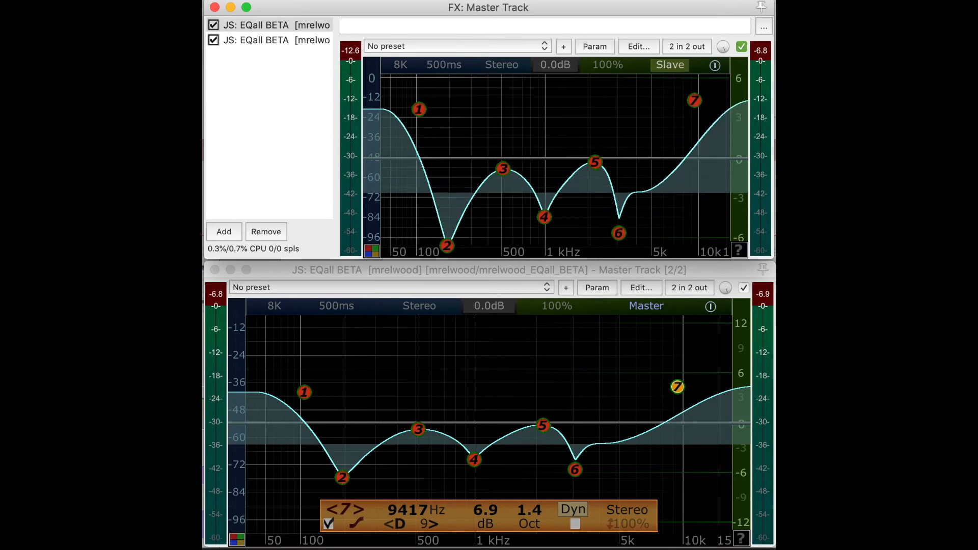
drag(678, 387, 675, 390)
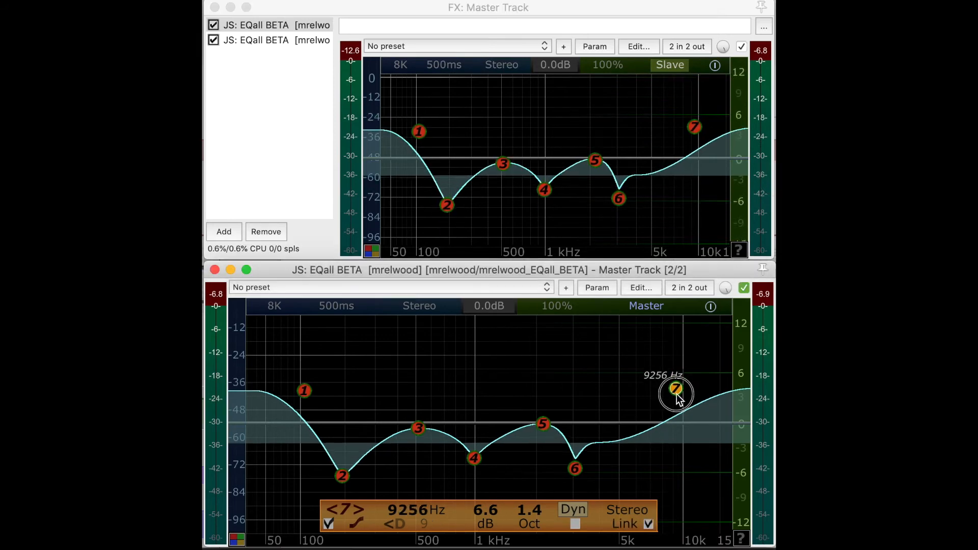
drag(675, 391, 667, 409)
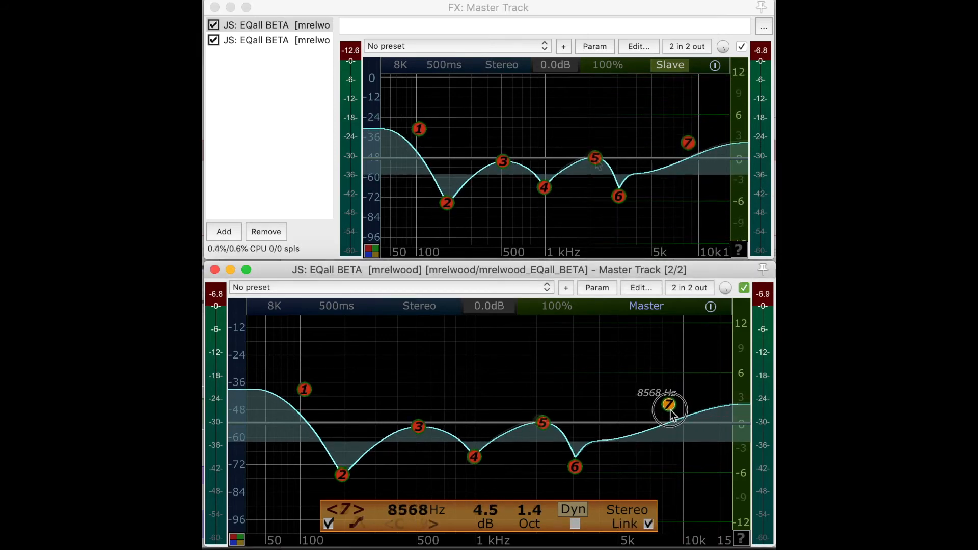
Cut band 5 on the slave, then pull band 5 on the master down and back up so the slave follows.
click(591, 157)
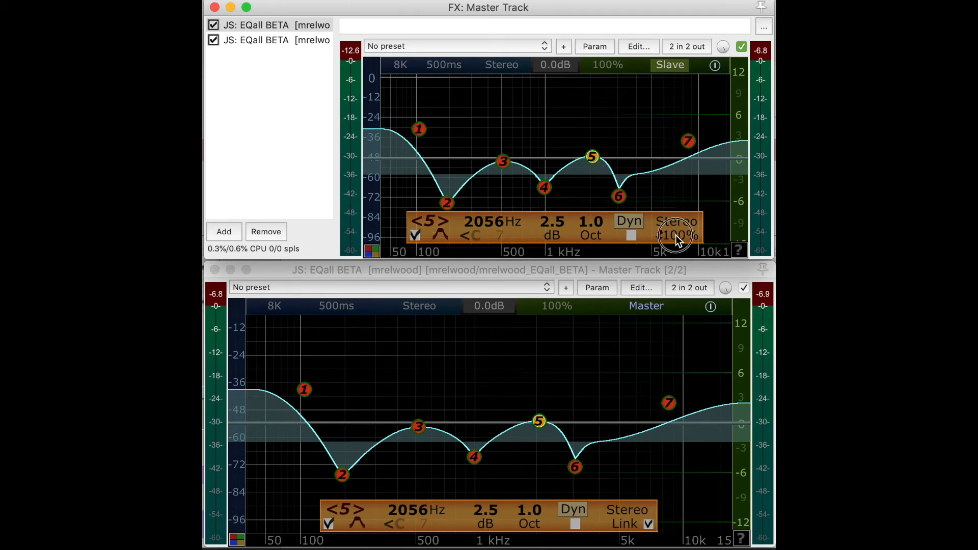
drag(590, 156, 591, 189)
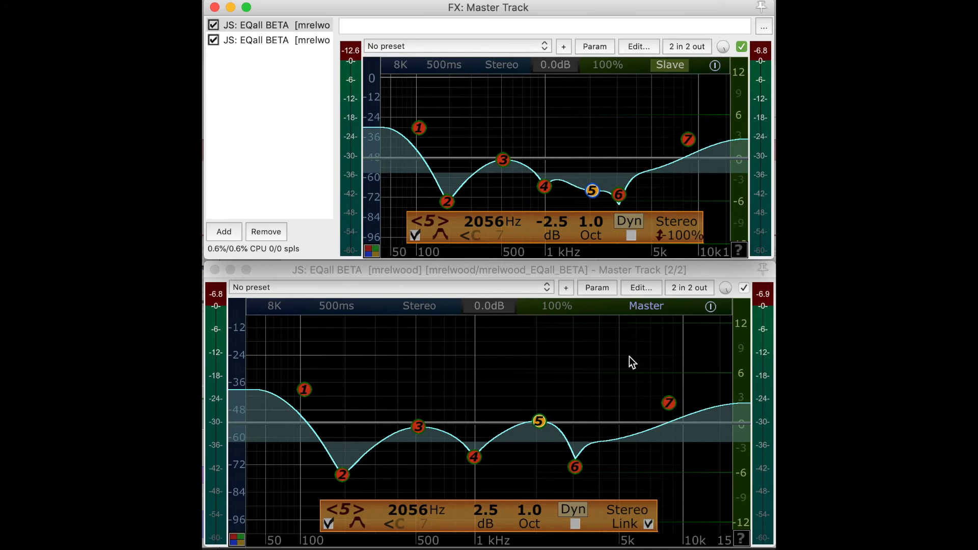
drag(540, 422, 537, 421)
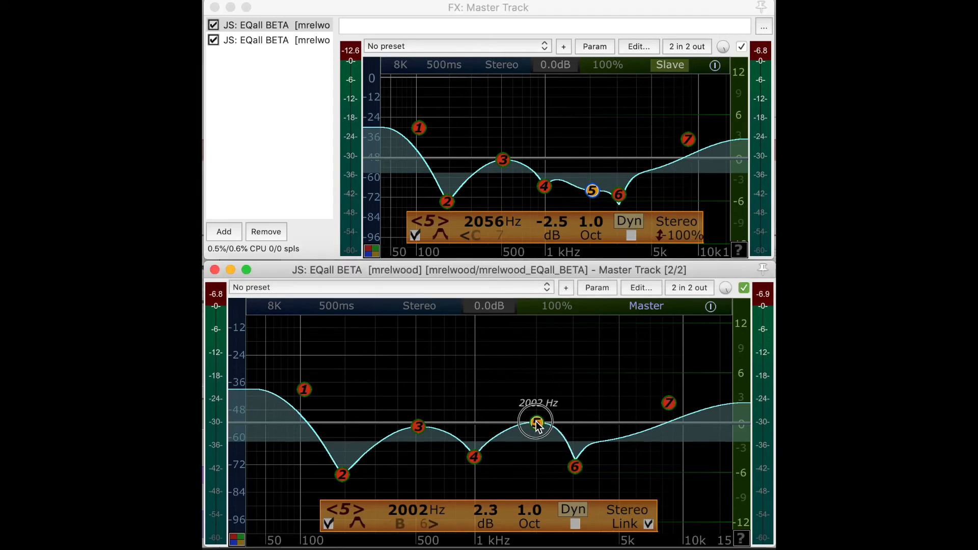
drag(537, 423, 531, 468)
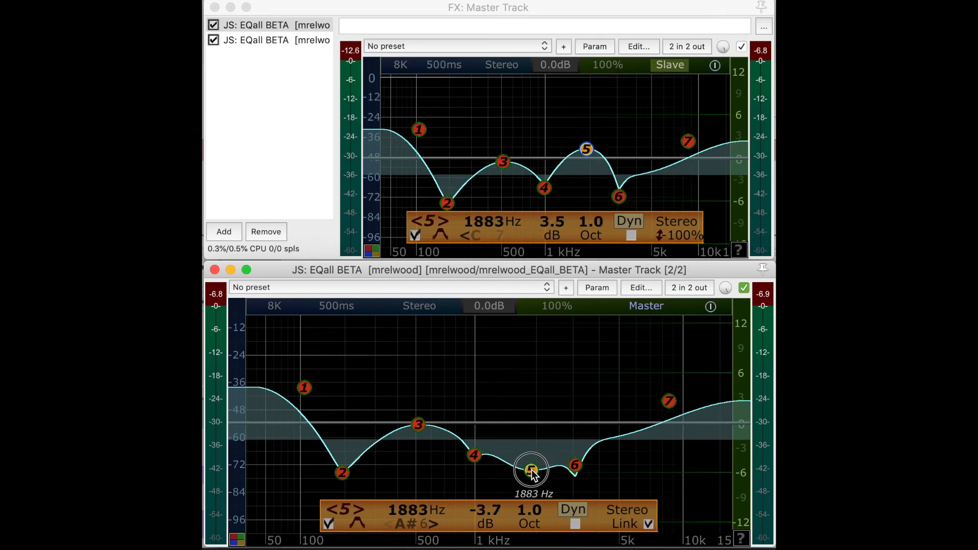
drag(530, 469, 530, 417)
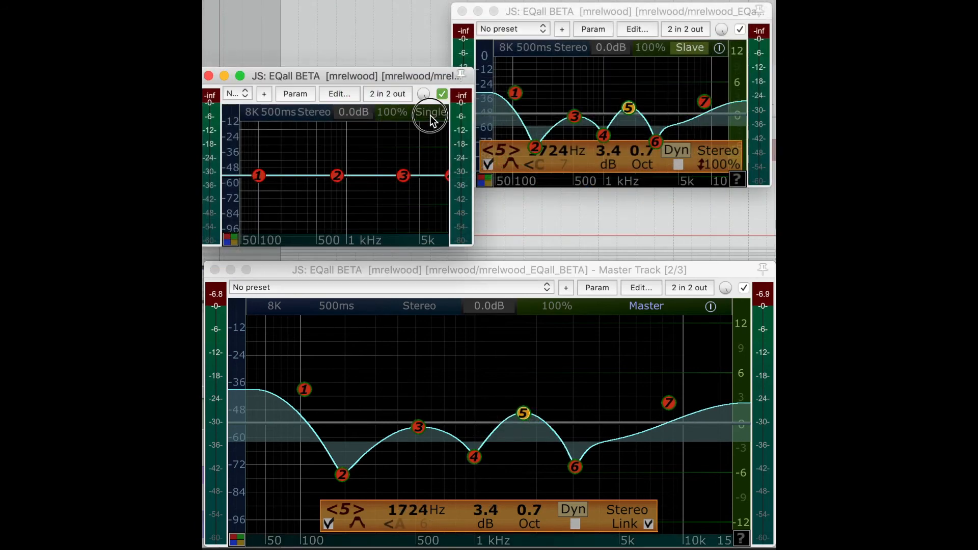
Set the third EQall instance to Slave in its Link panel.
click(423, 94)
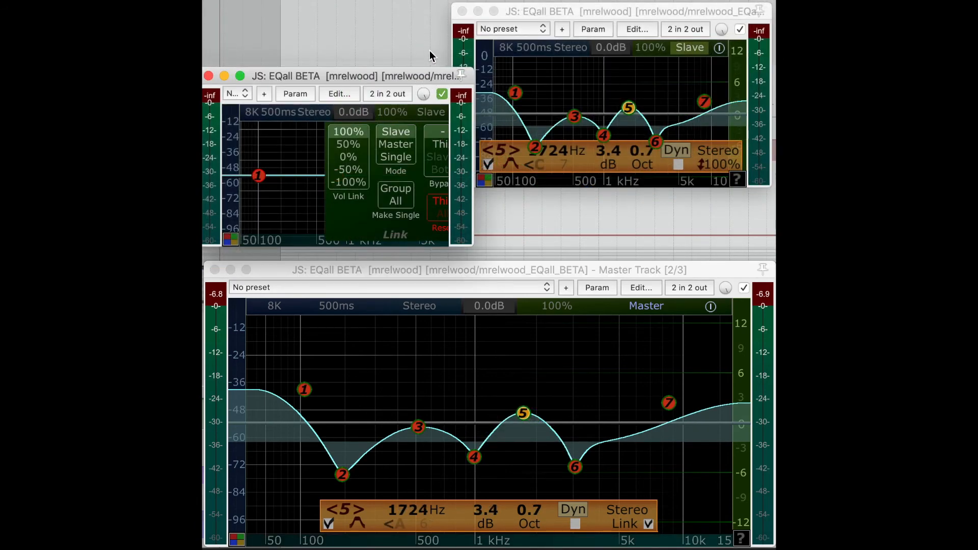
click(430, 112)
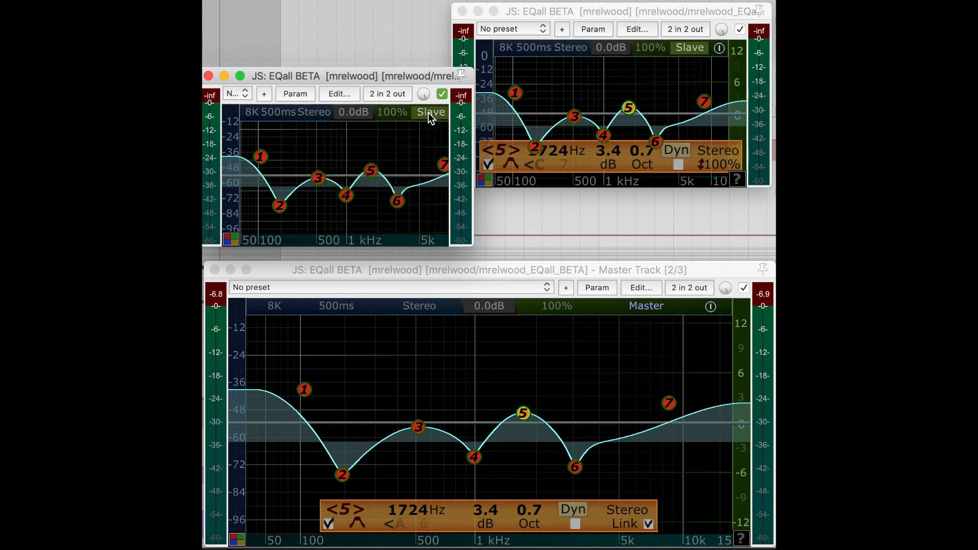
Pull band 5 on the master down into a cut and raise it back to a boost.
drag(522, 412, 522, 425)
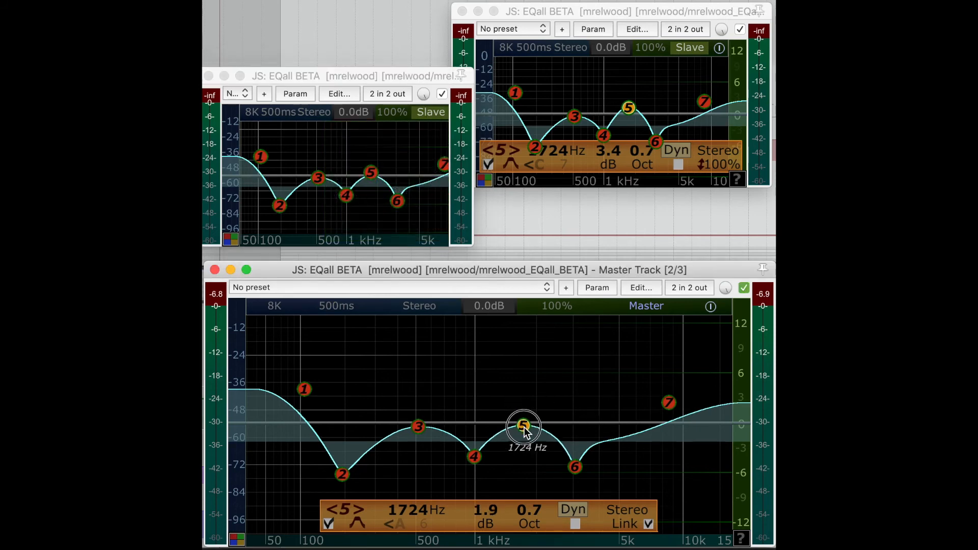
drag(522, 426, 524, 437)
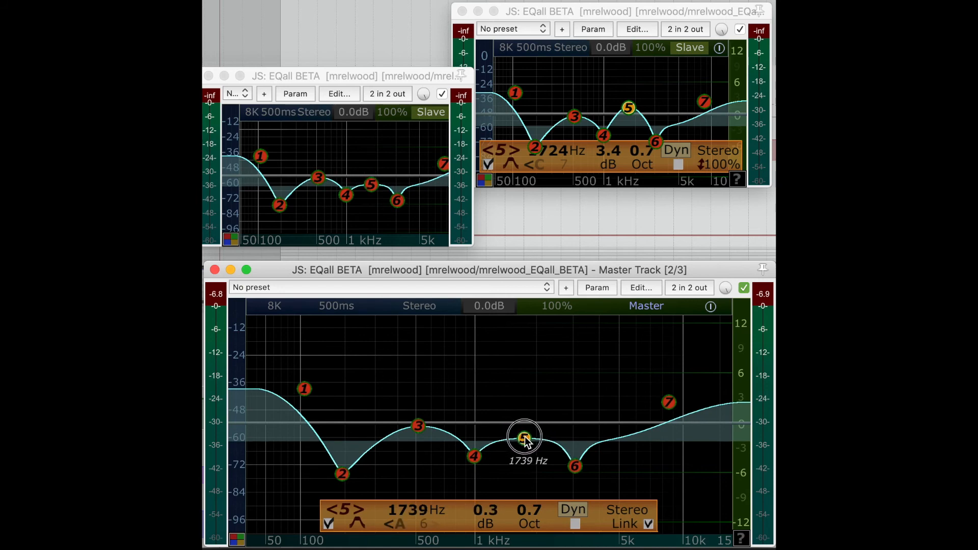
drag(524, 437, 523, 415)
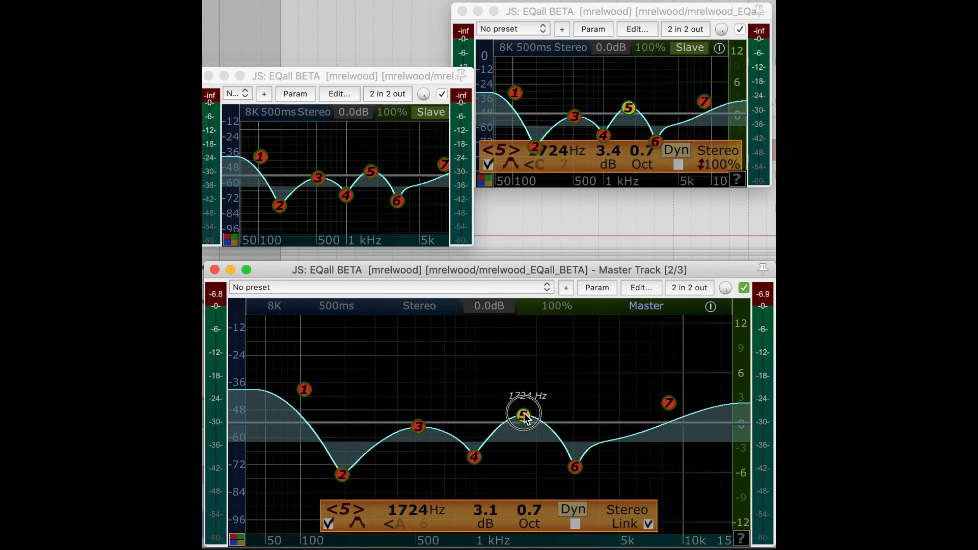
drag(523, 414, 522, 408)
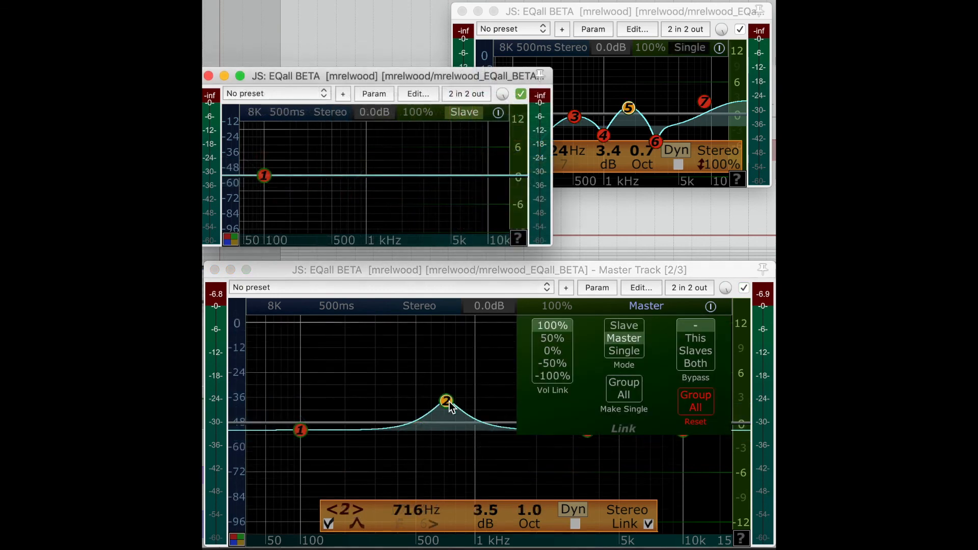
Raise band 2 into a roughly 3 dB boost near 650 Hz and pull band 3 into a cut on the master.
drag(446, 399, 436, 402)
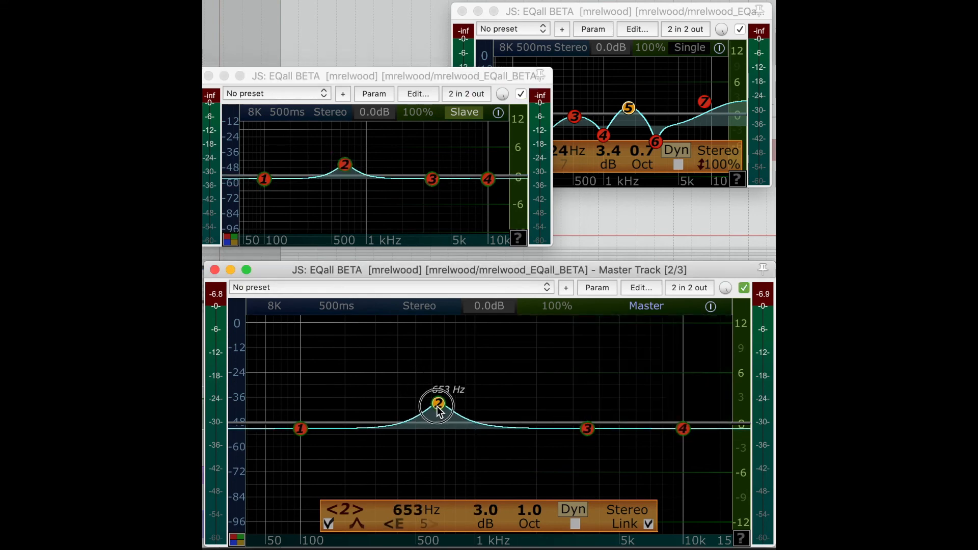
drag(437, 405, 450, 406)
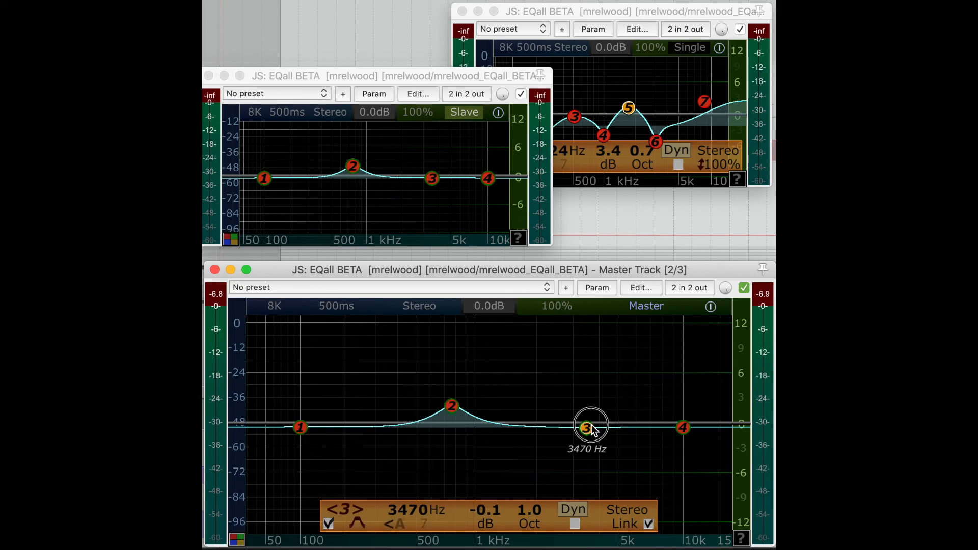
drag(585, 427, 518, 446)
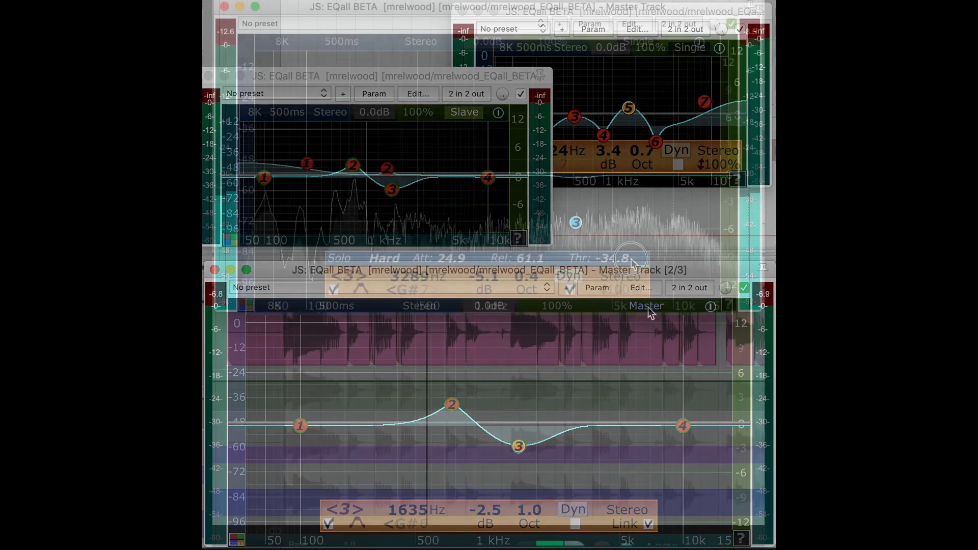